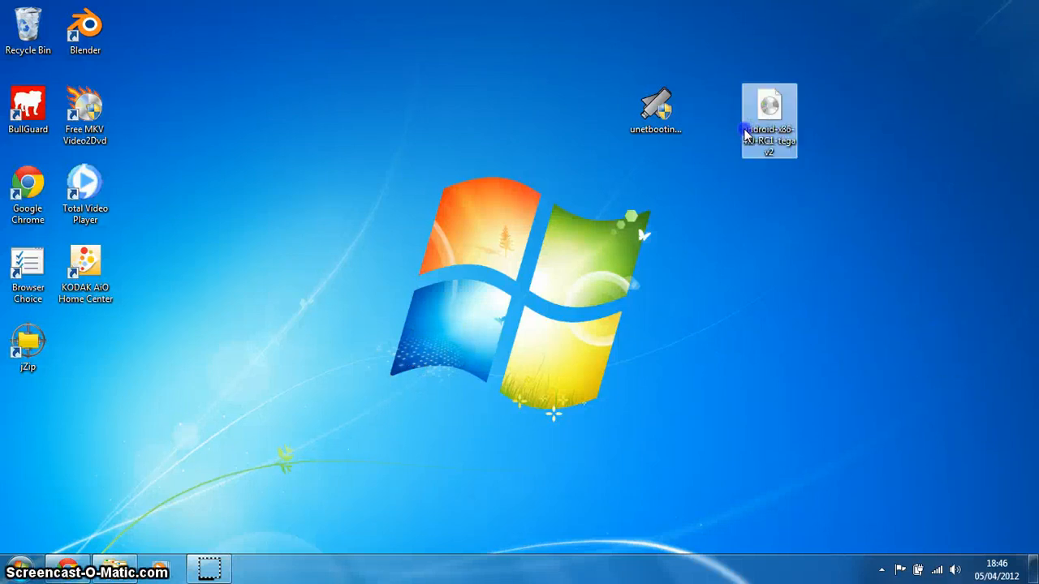
# - Place the Android x86 ISO beside the UNetbootin icon and show its details
pyautogui.moveTo(769, 120); pyautogui.dragTo(712, 121)
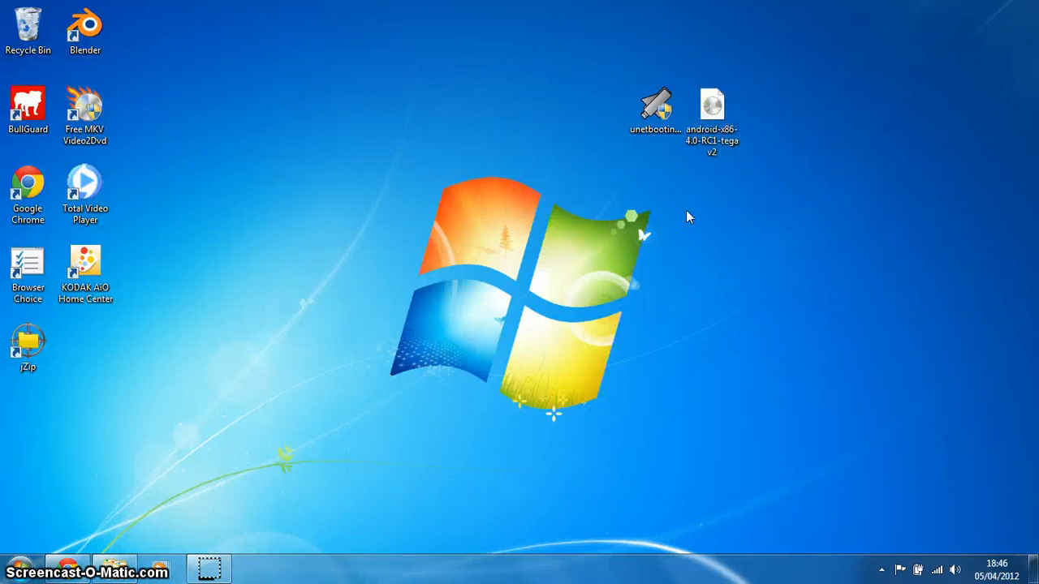
pyautogui.moveTo(713, 113)
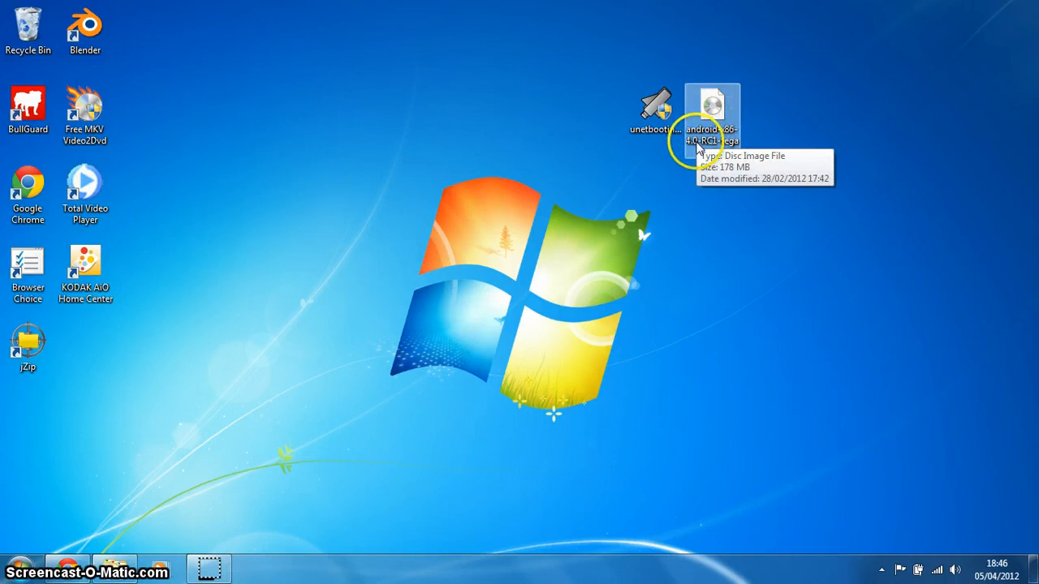
pyautogui.moveTo(635, 201)
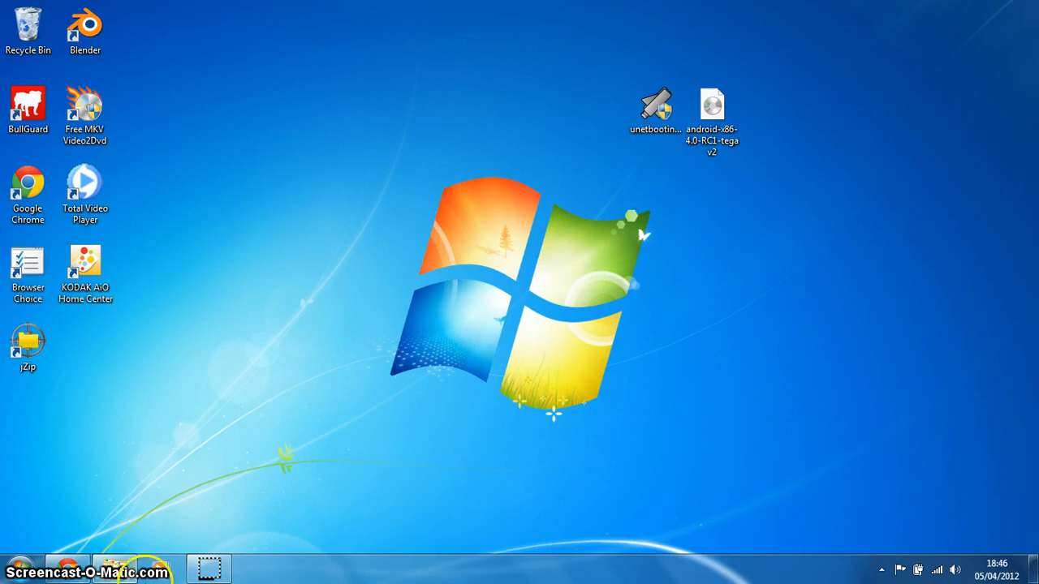
pyautogui.click(711, 105)
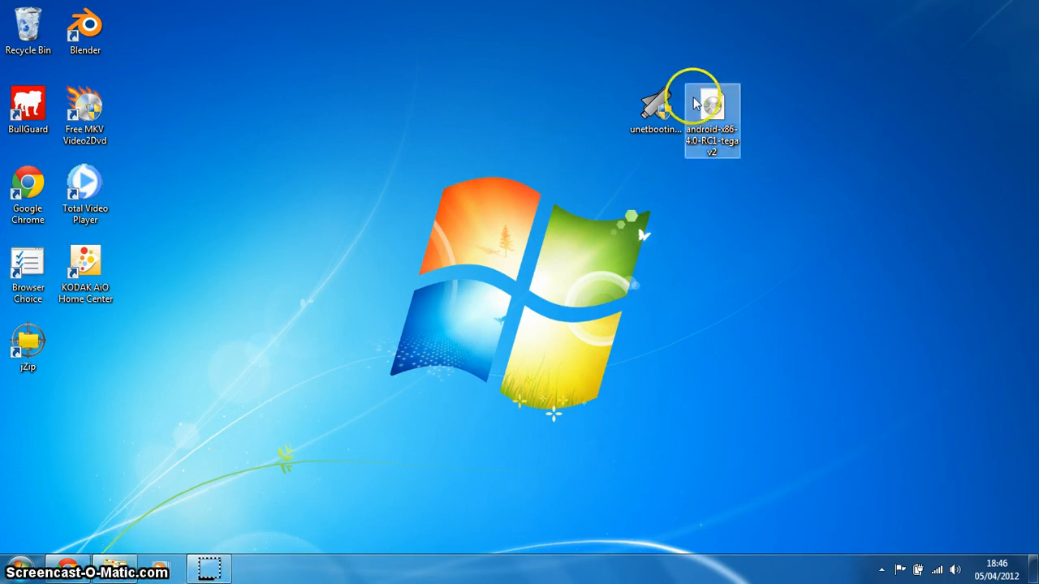
pyautogui.moveTo(656, 106)
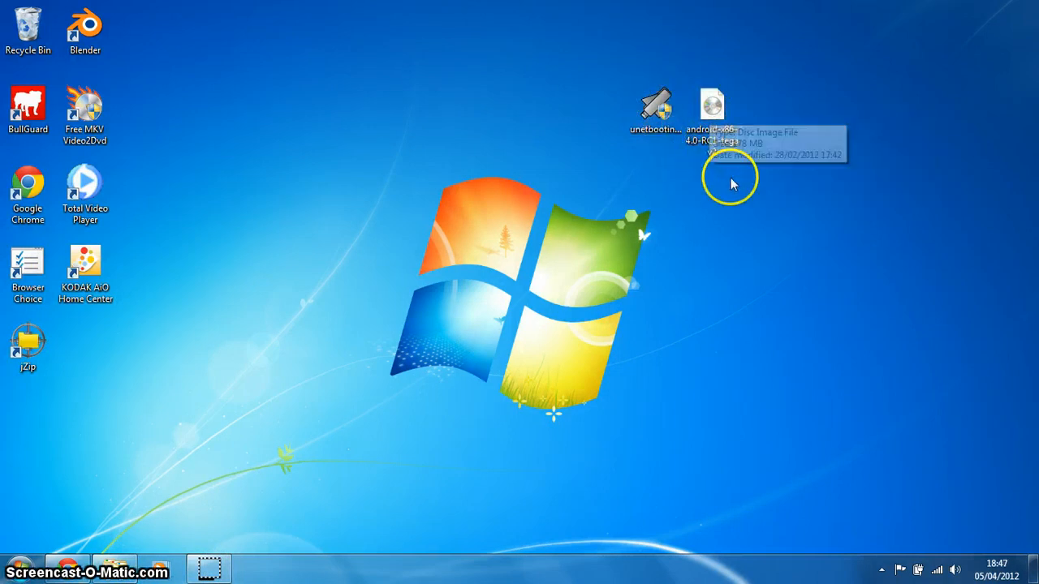
pyautogui.moveTo(711, 149)
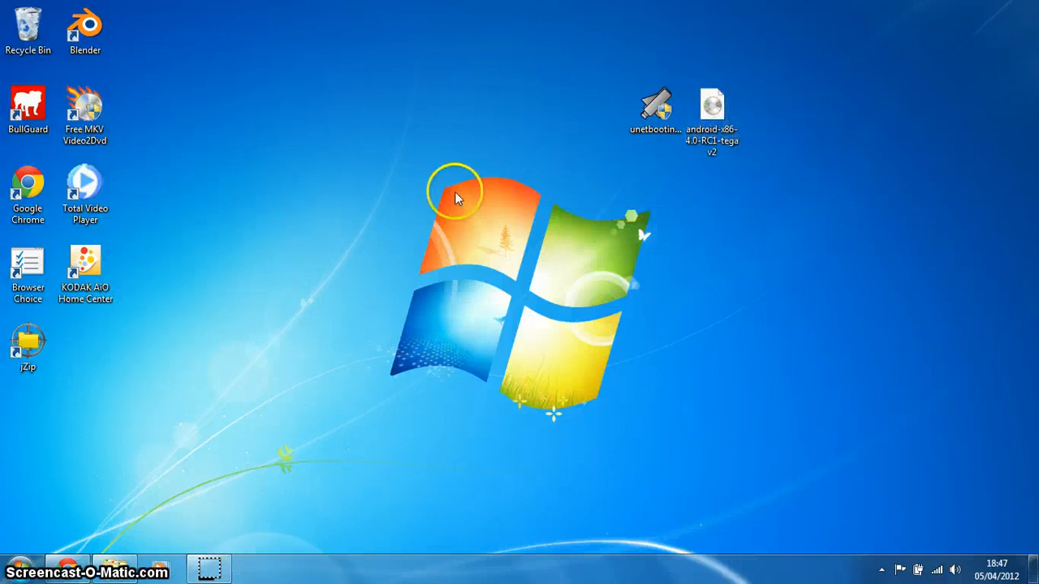
pyautogui.moveTo(112, 515)
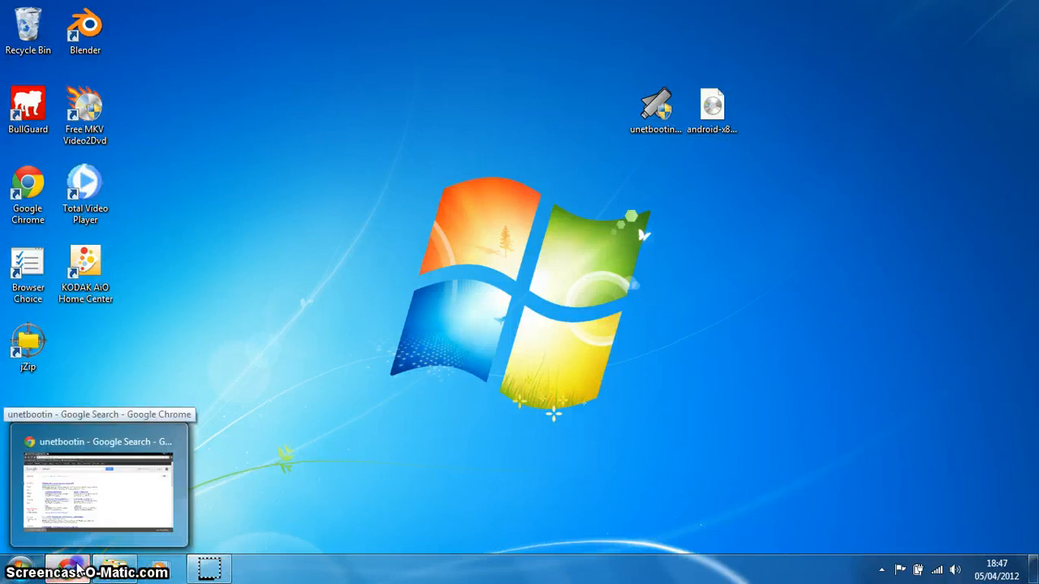
# - Reach the UNetbootin homepage from the search results and start the Windows download
pyautogui.click(99, 484)
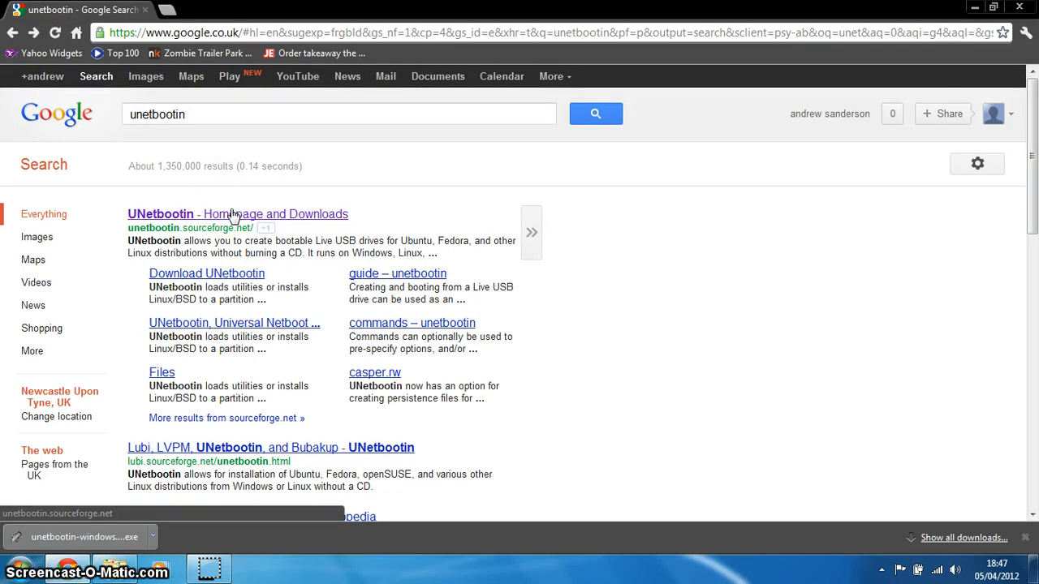
pyautogui.click(237, 214)
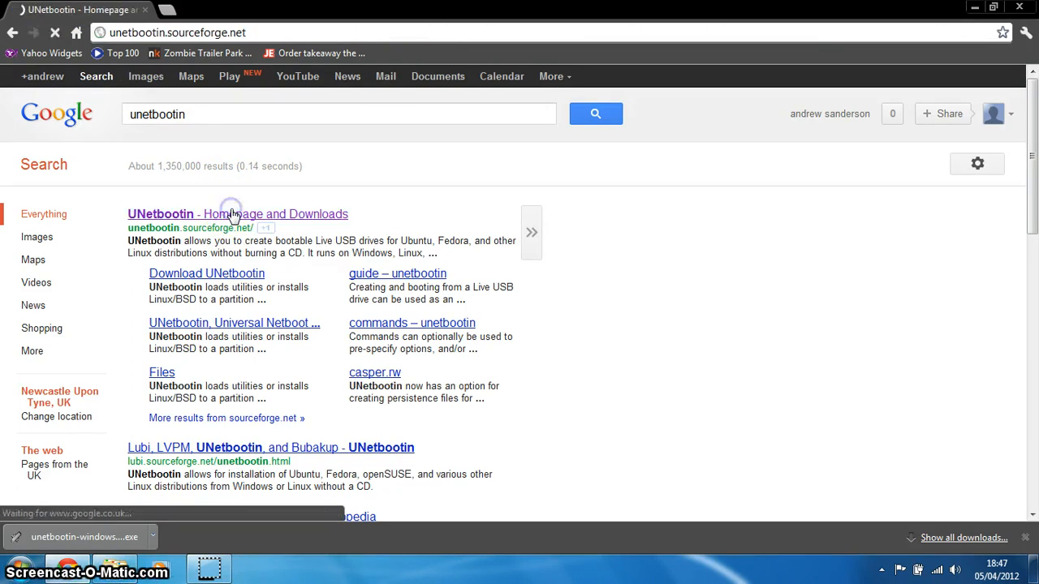
pyautogui.click(237, 214)
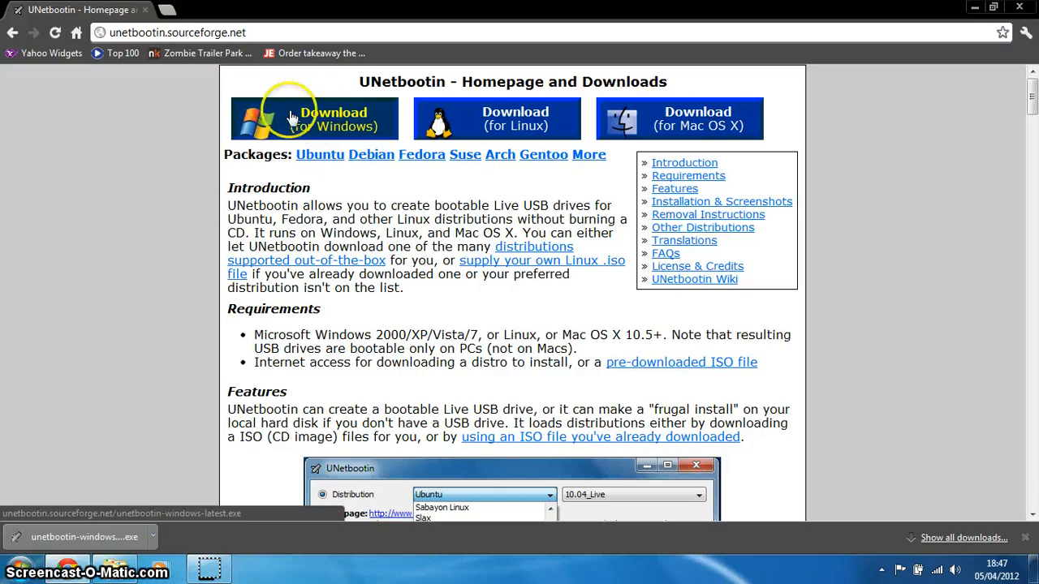
pyautogui.moveTo(341, 143)
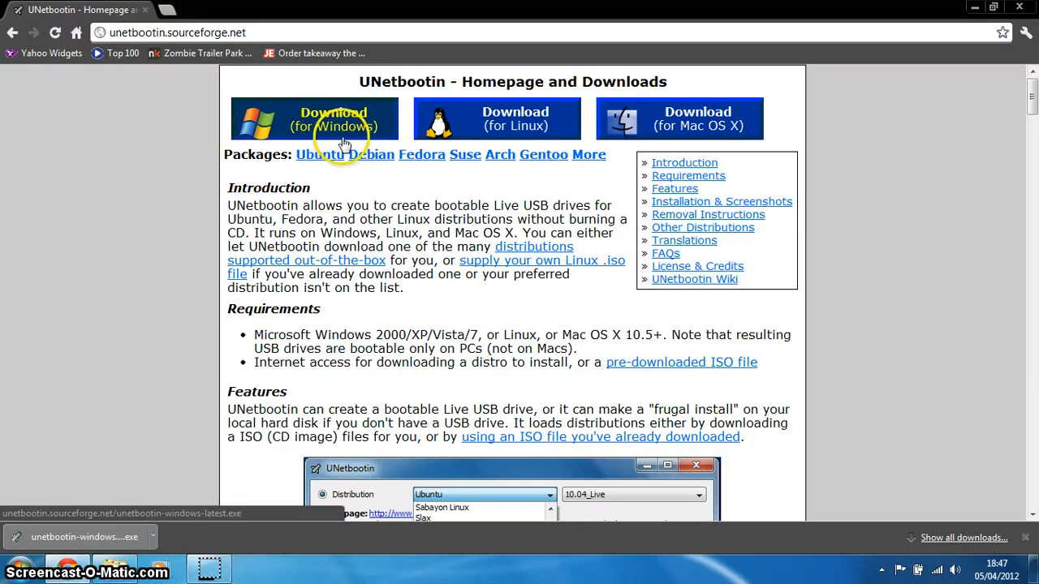
pyautogui.moveTo(367, 208)
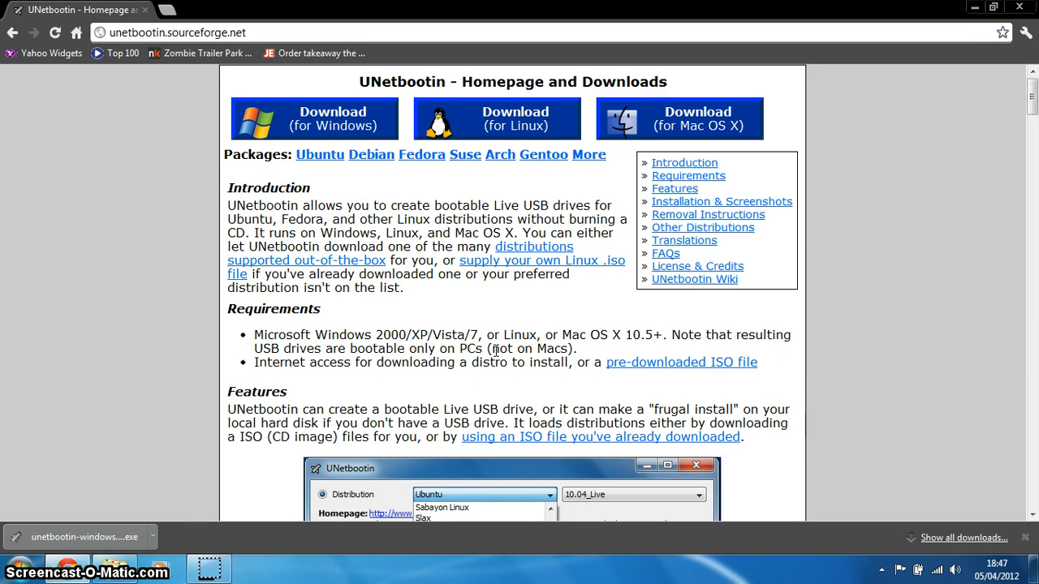
pyautogui.moveTo(191, 68)
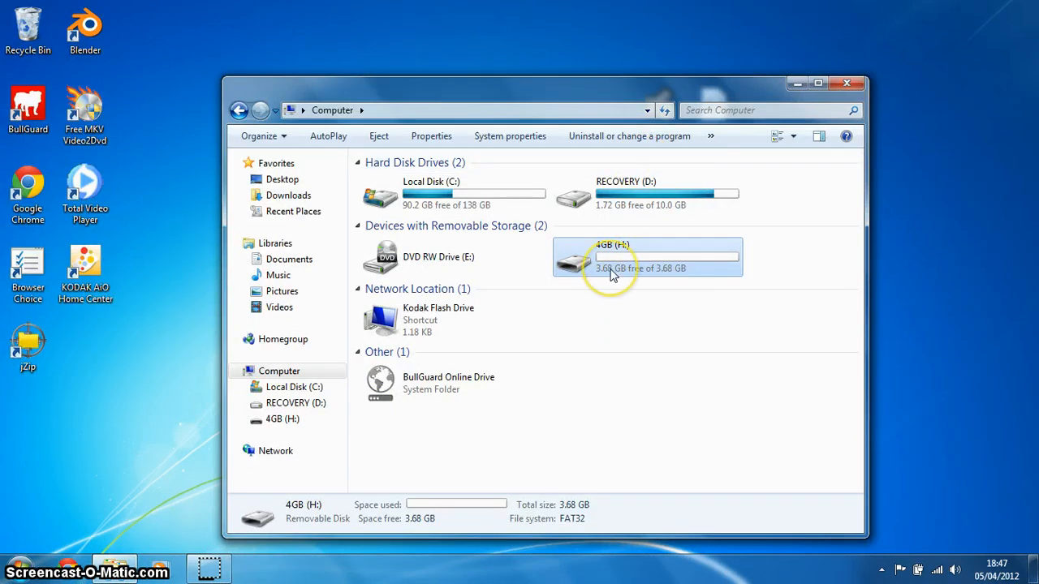
pyautogui.moveTo(613, 263)
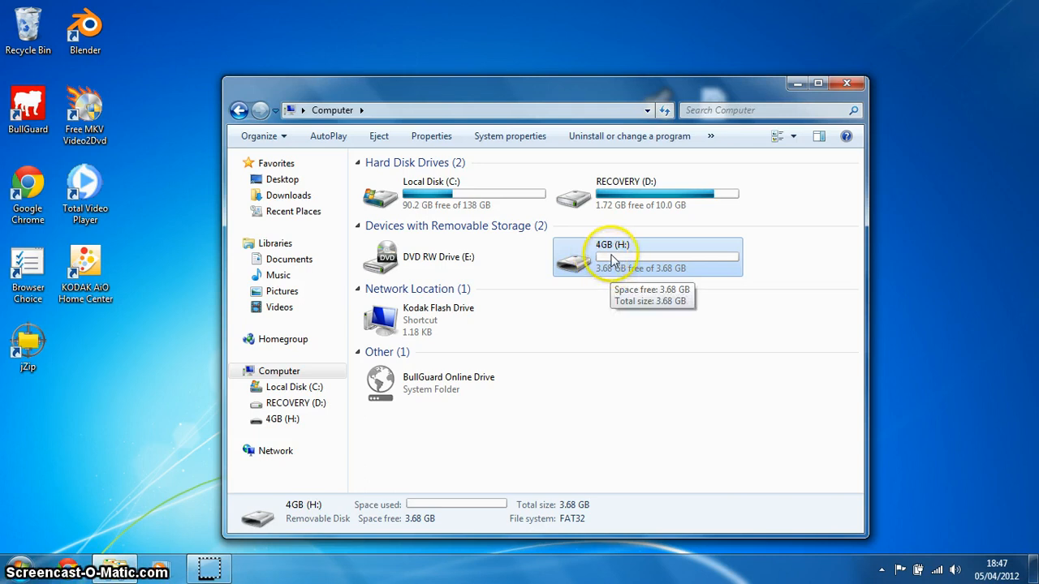
# - Bring up the Format dialog for the 4GB (H:) removable drive from its context menu
pyautogui.rightClick(613, 256)
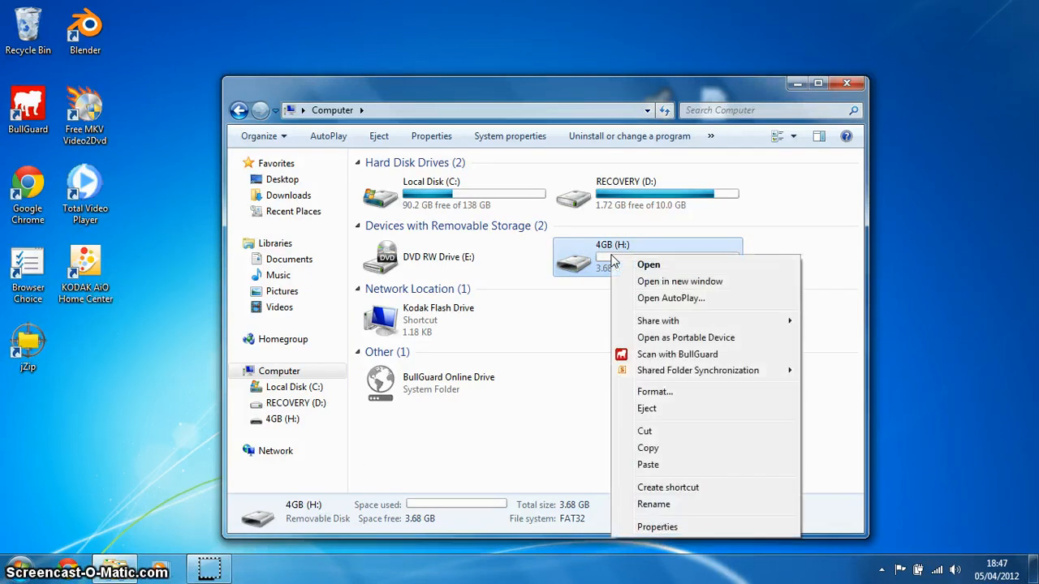
pyautogui.click(650, 263)
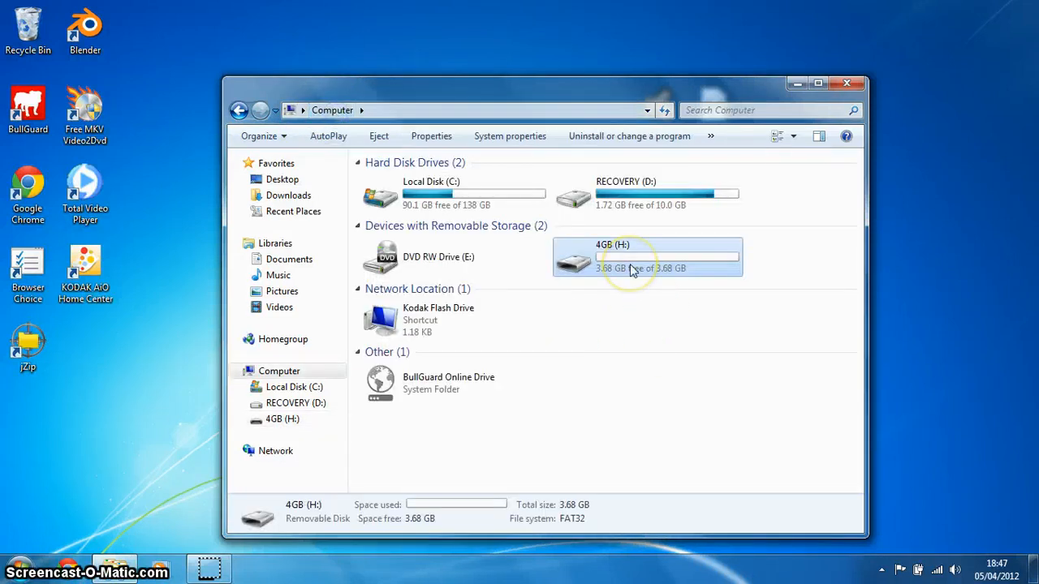
pyautogui.rightClick(633, 268)
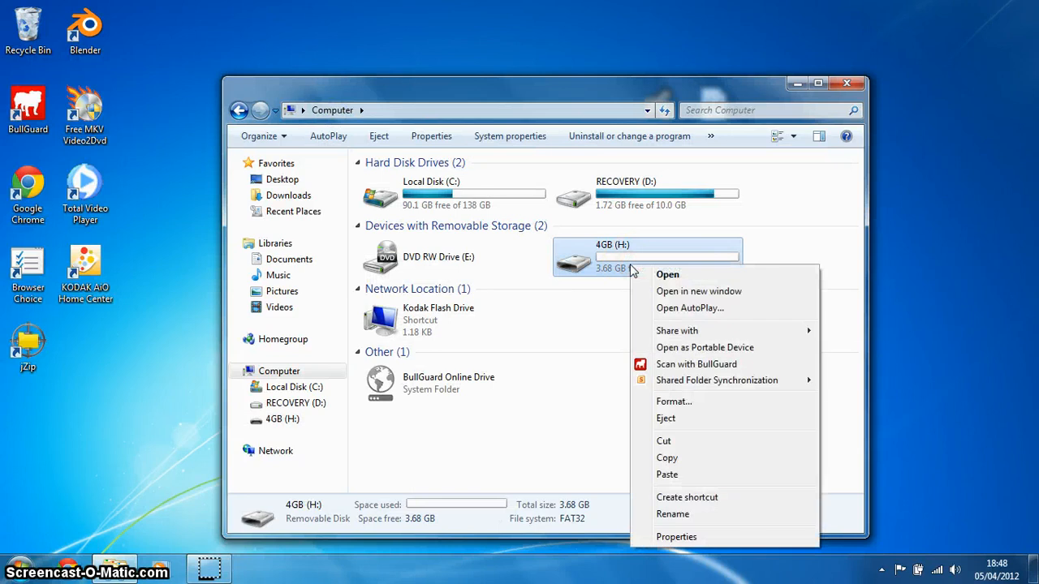
pyautogui.click(674, 401)
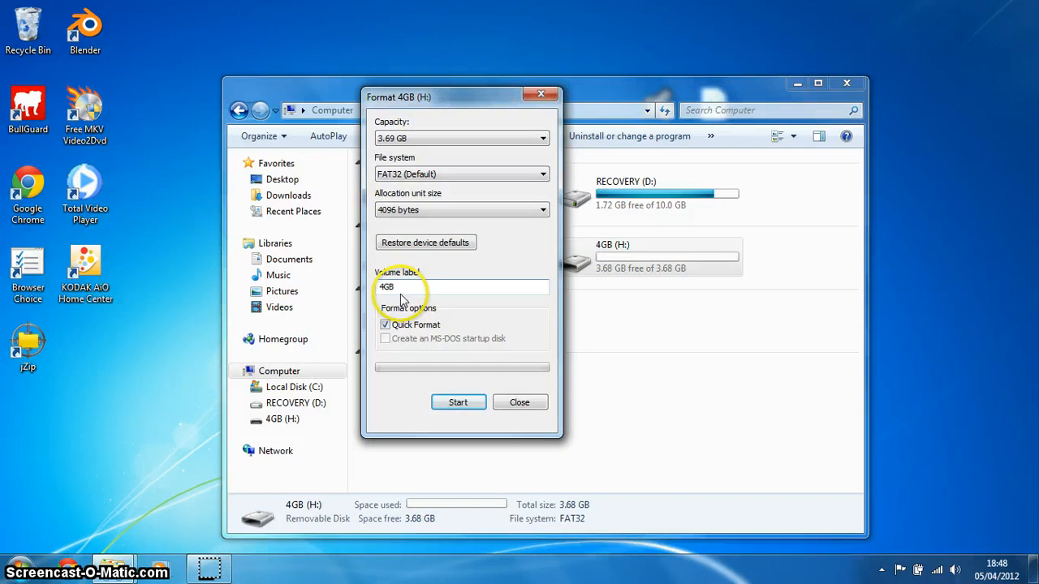
# - Quick-format the 4GB drive as FAT32, confirm the warnings, and close the Computer window
pyautogui.click(461, 286)
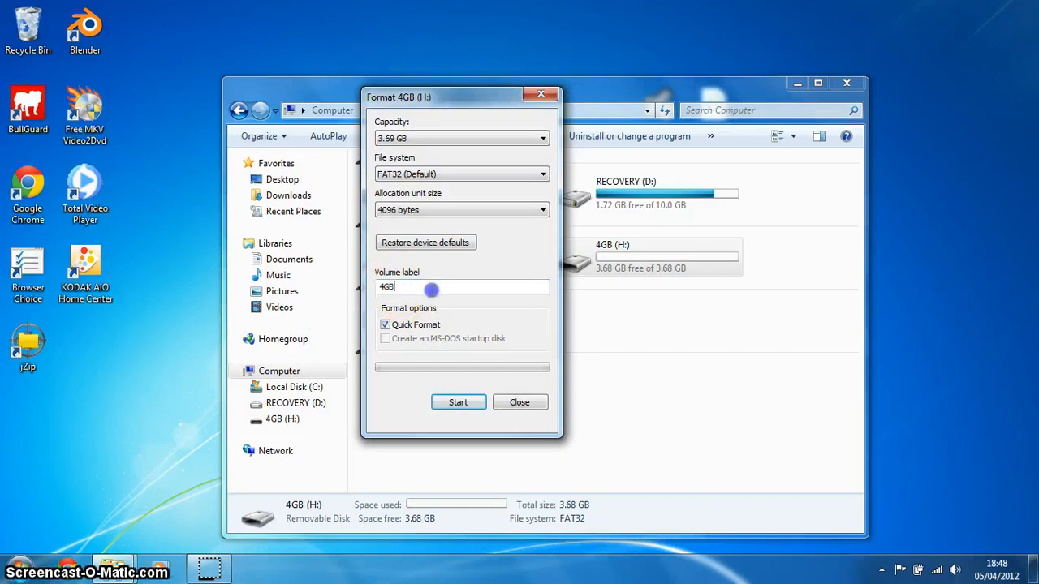
pyautogui.click(458, 403)
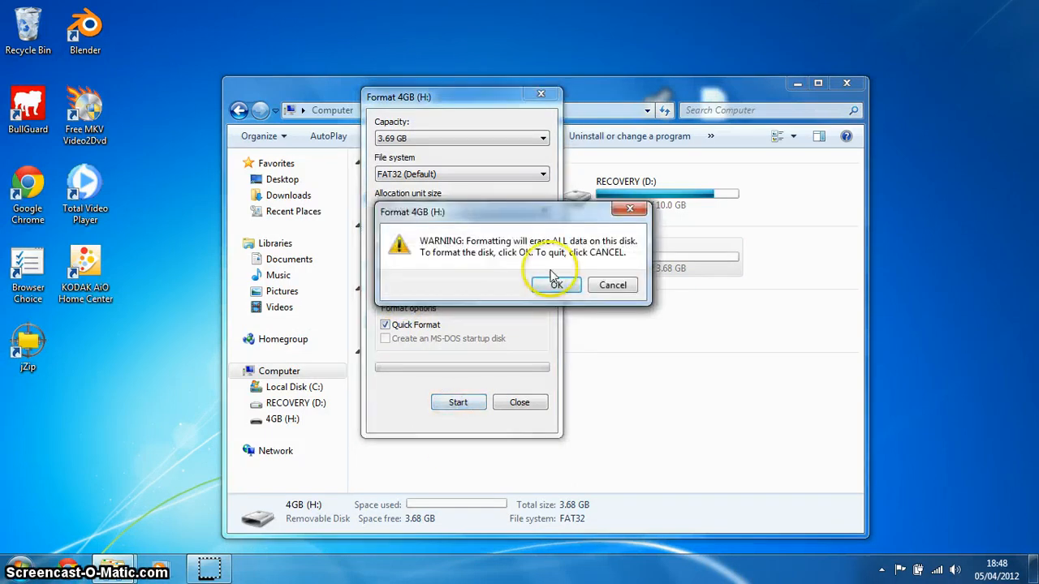
pyautogui.click(555, 286)
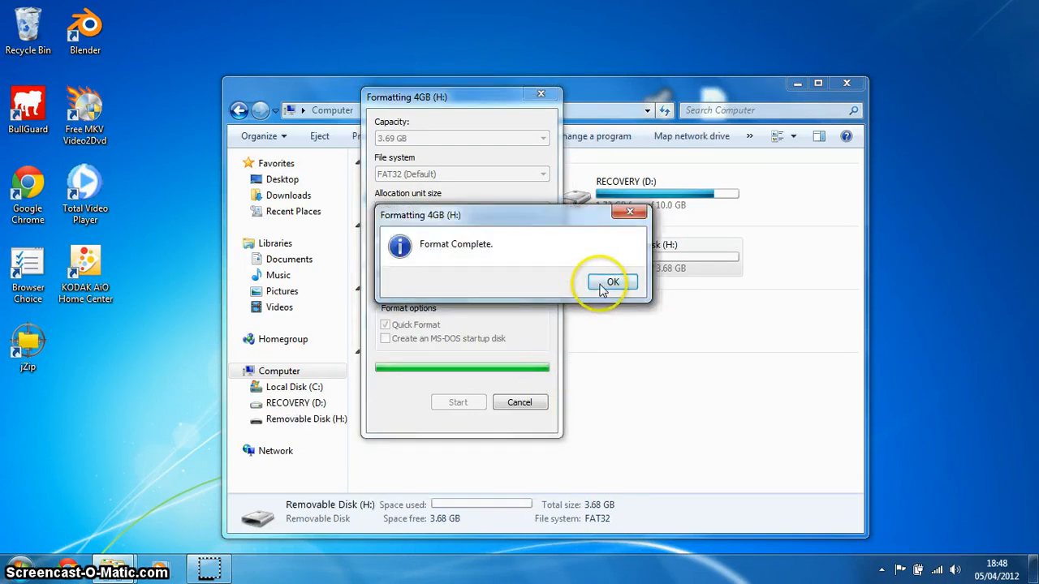
pyautogui.click(613, 283)
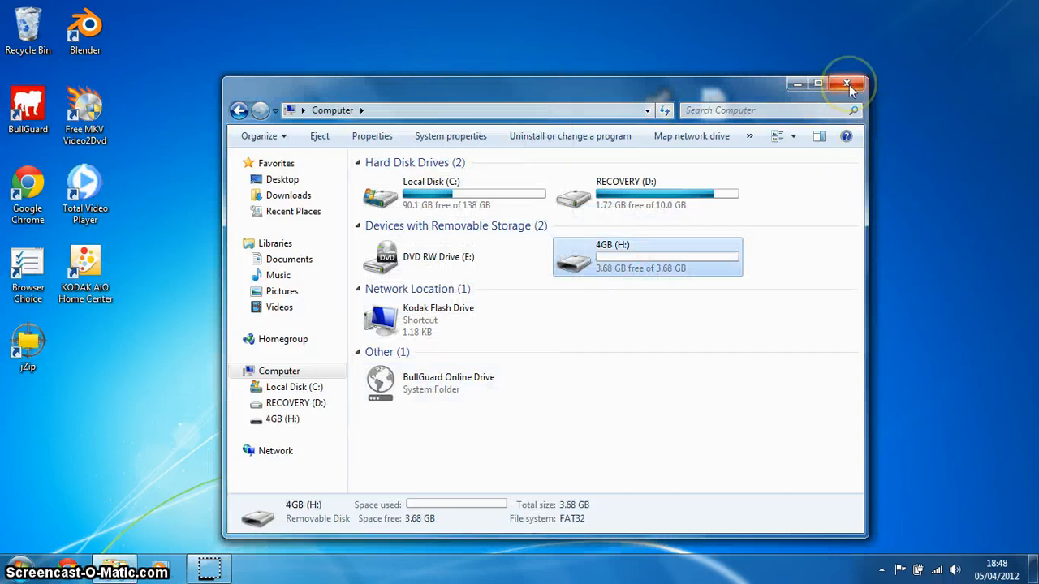
pyautogui.click(847, 85)
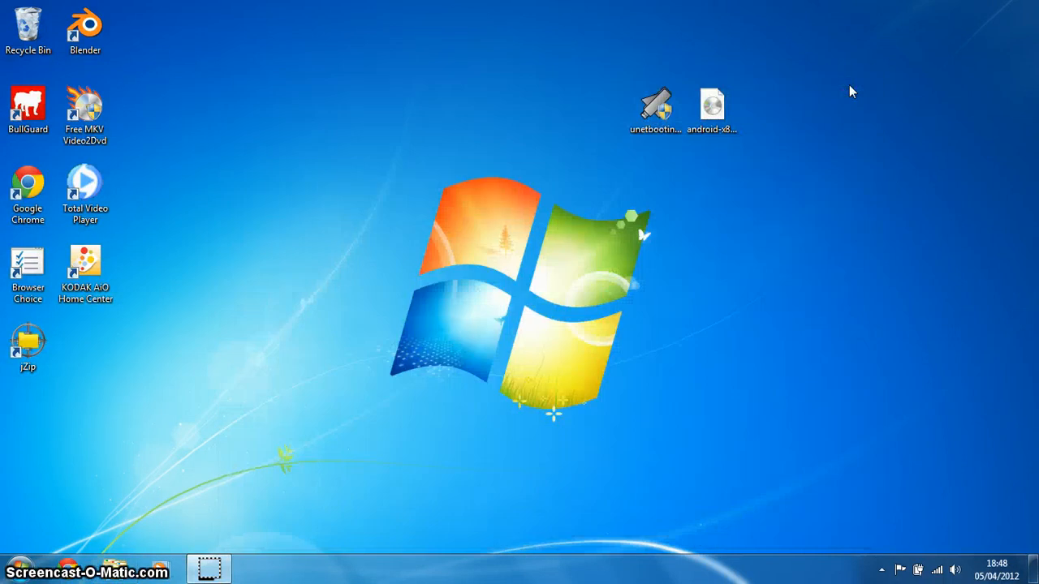
pyautogui.click(656, 103)
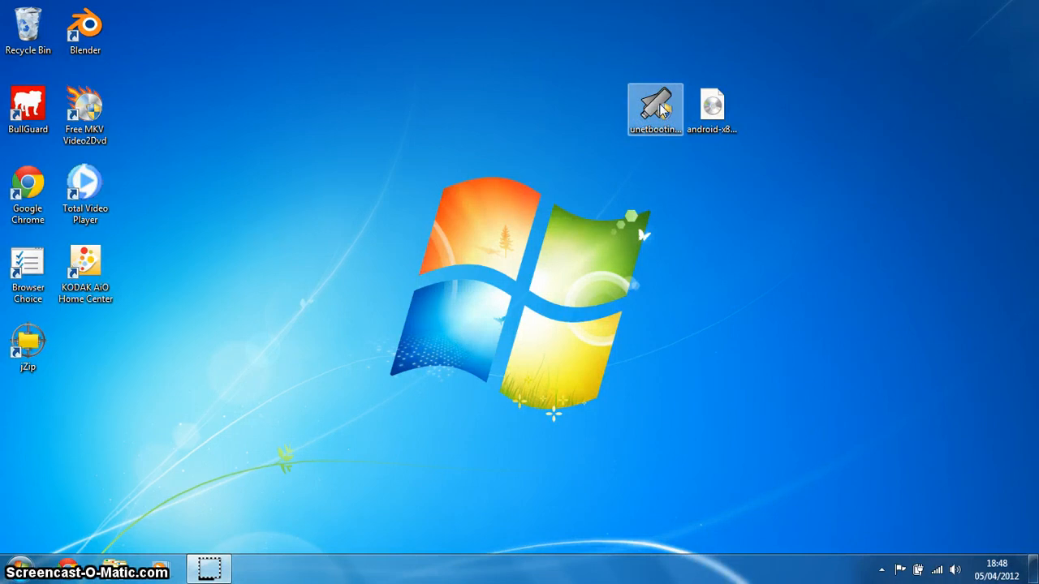
pyautogui.rightClick(656, 105)
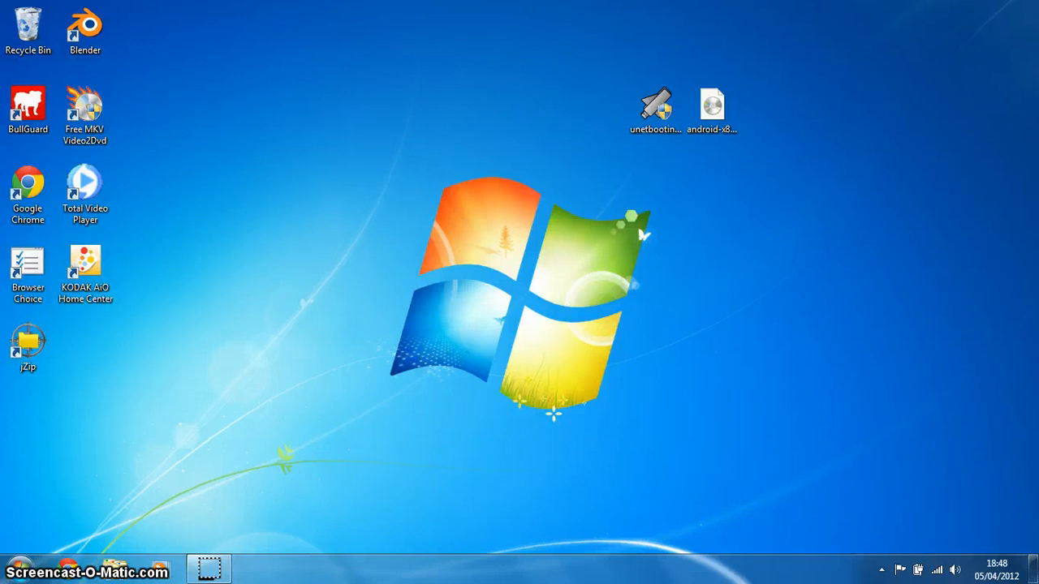
pyautogui.moveTo(591, 319)
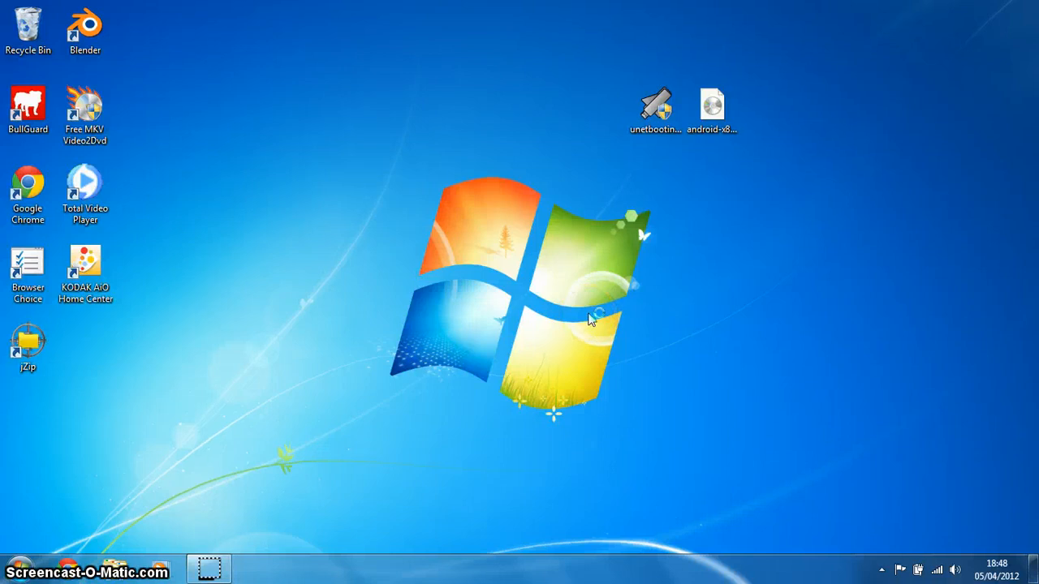
# - Launch UNetbootin and position its window on the desktop
pyautogui.doubleClick(656, 106)
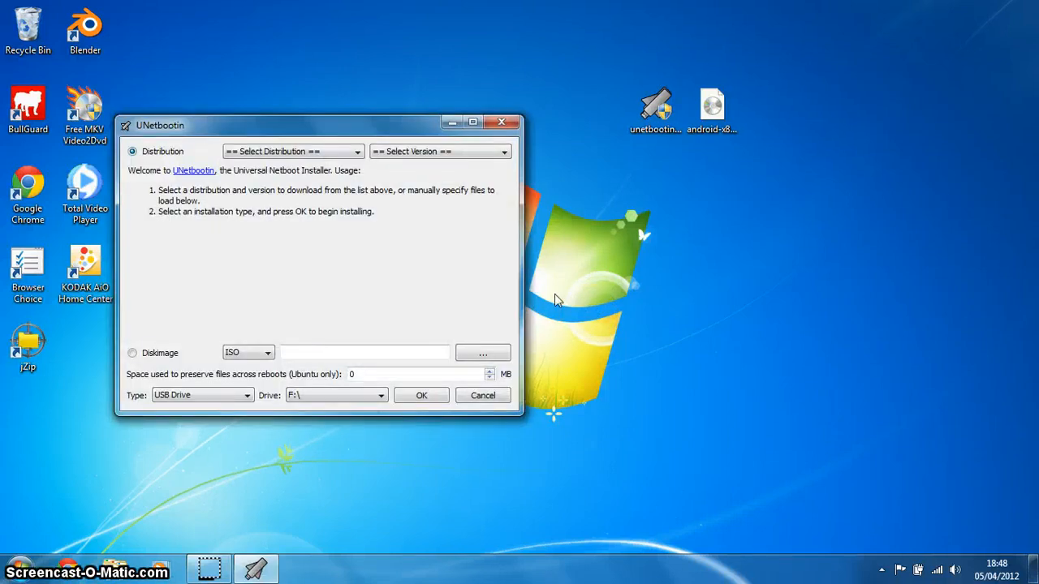
pyautogui.moveTo(289, 125); pyautogui.dragTo(382, 116)
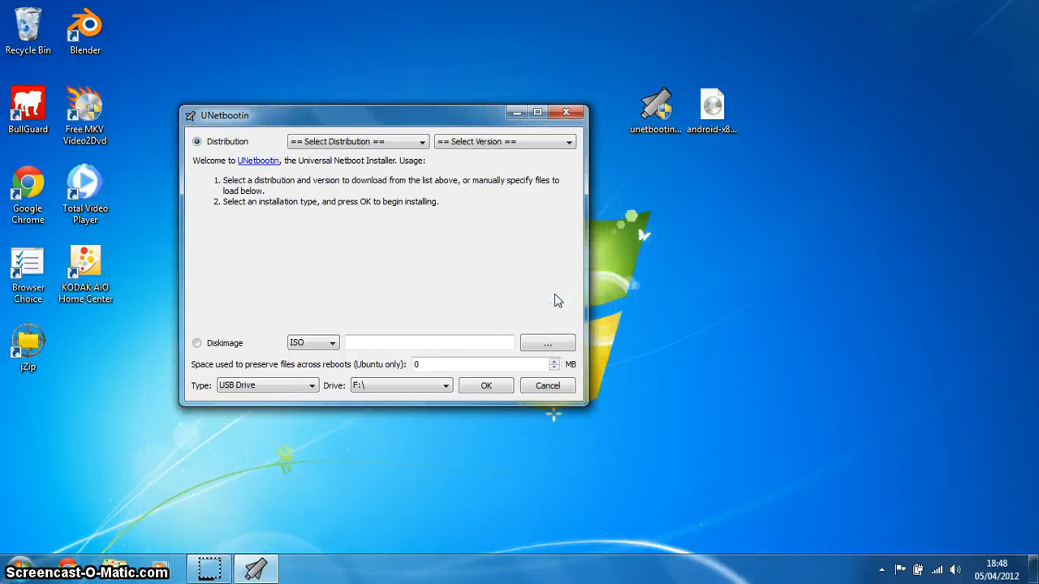
pyautogui.moveTo(382, 115); pyautogui.dragTo(345, 224)
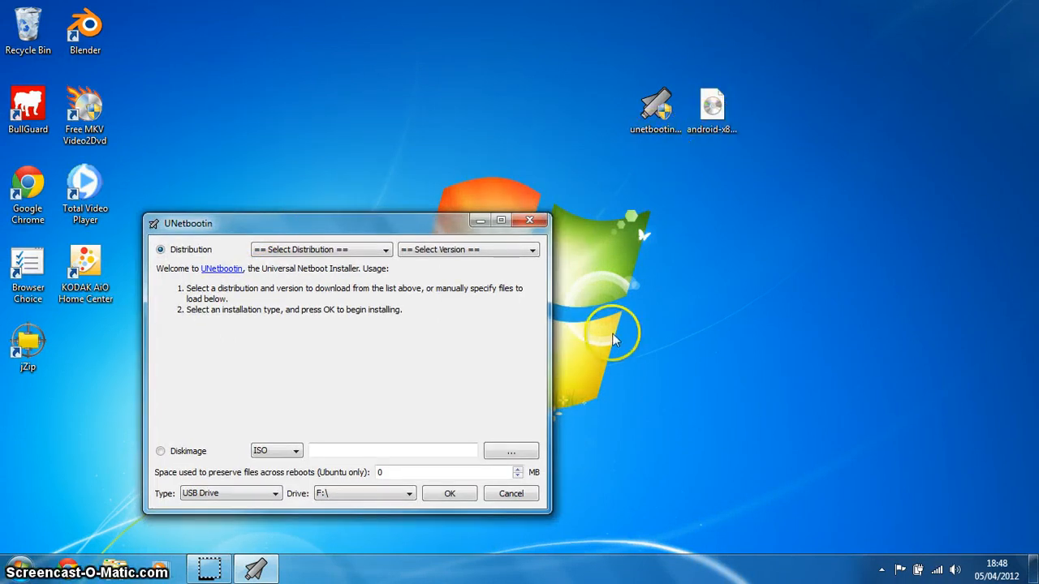
pyautogui.moveTo(344, 224); pyautogui.dragTo(354, 200)
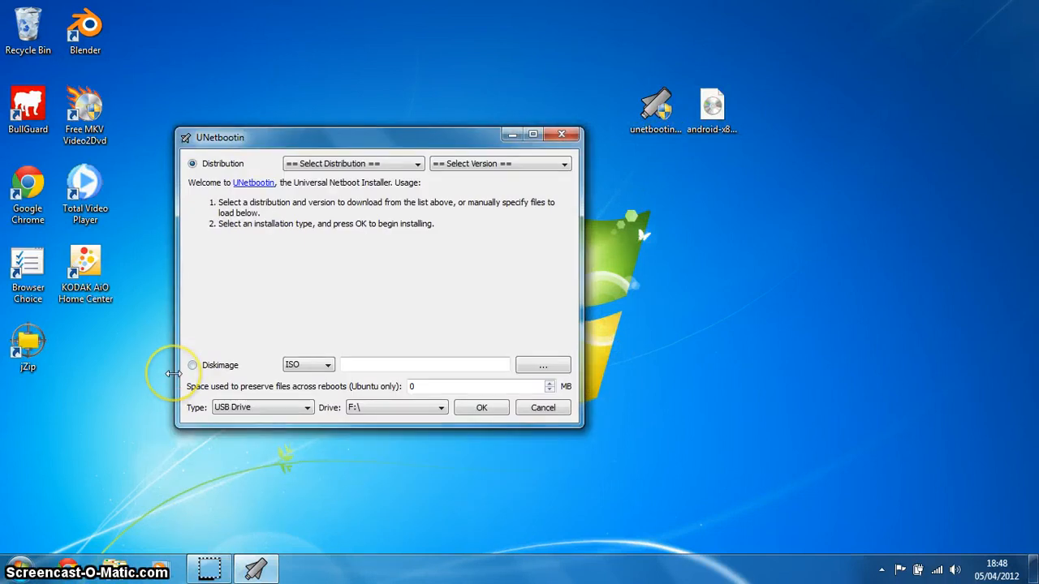
# - Choose the Diskimage source with ISO as the image type
pyautogui.click(192, 364)
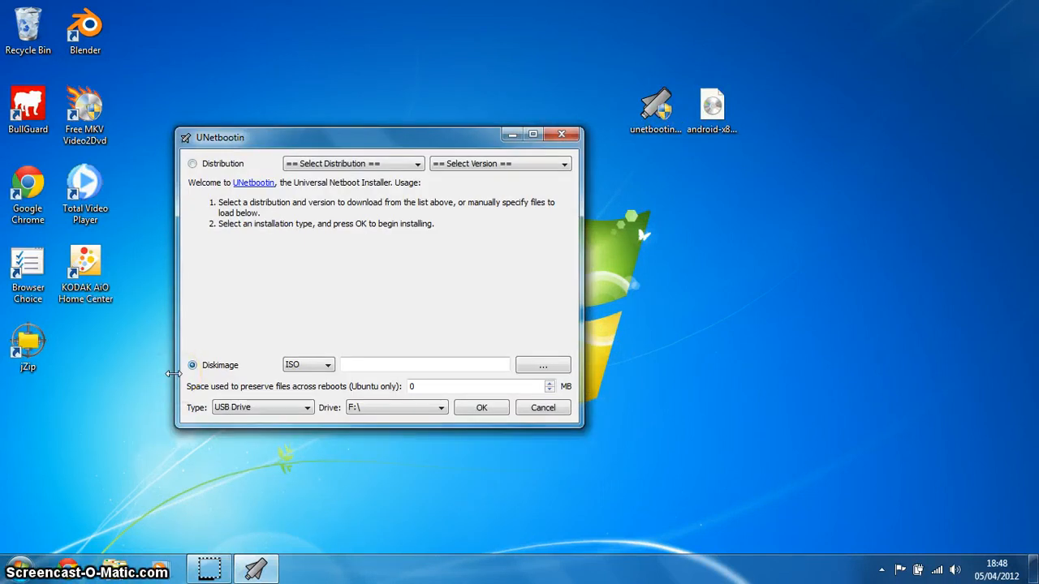
pyautogui.click(309, 364)
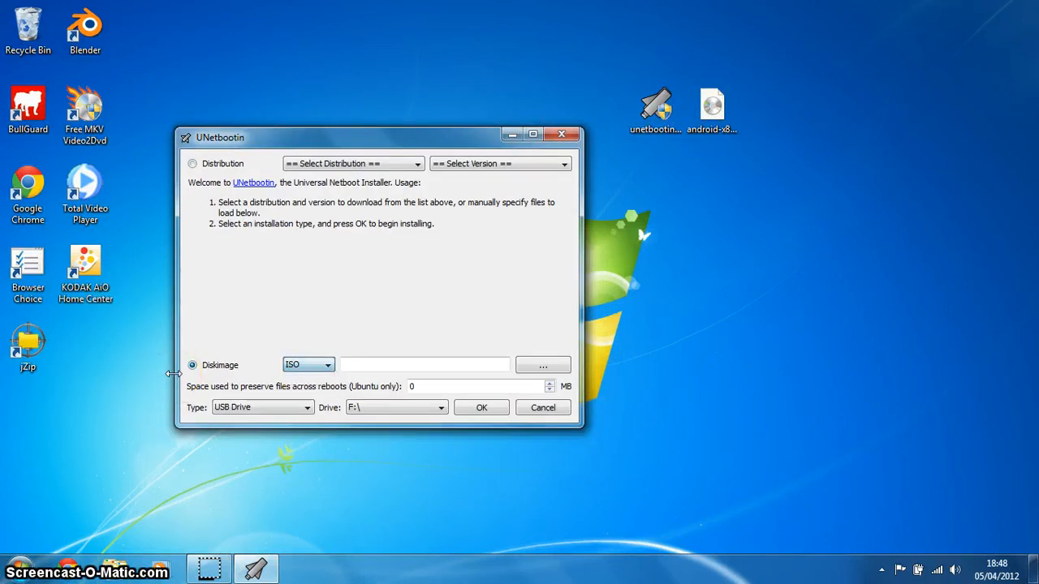
pyautogui.click(262, 406)
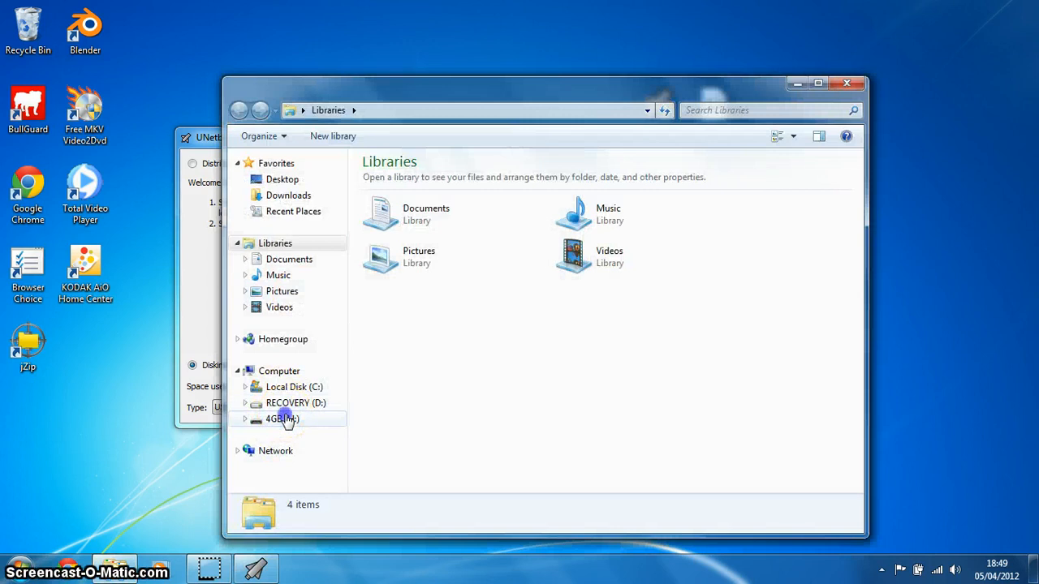
# - Check that the 4GB (H:) drive is empty with 3.68 GB free
pyautogui.click(282, 419)
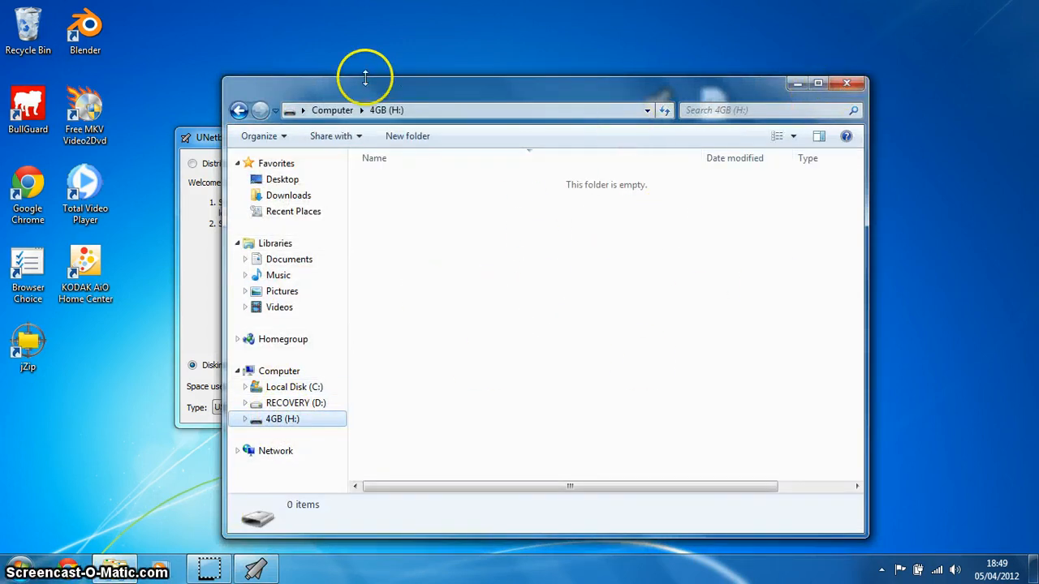
pyautogui.click(331, 110)
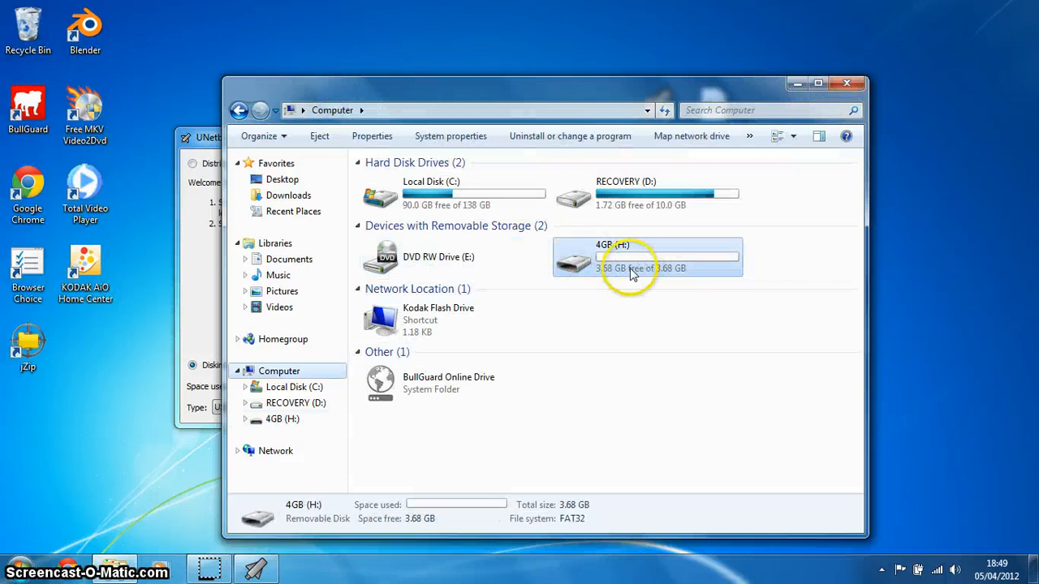
pyautogui.moveTo(810, 175)
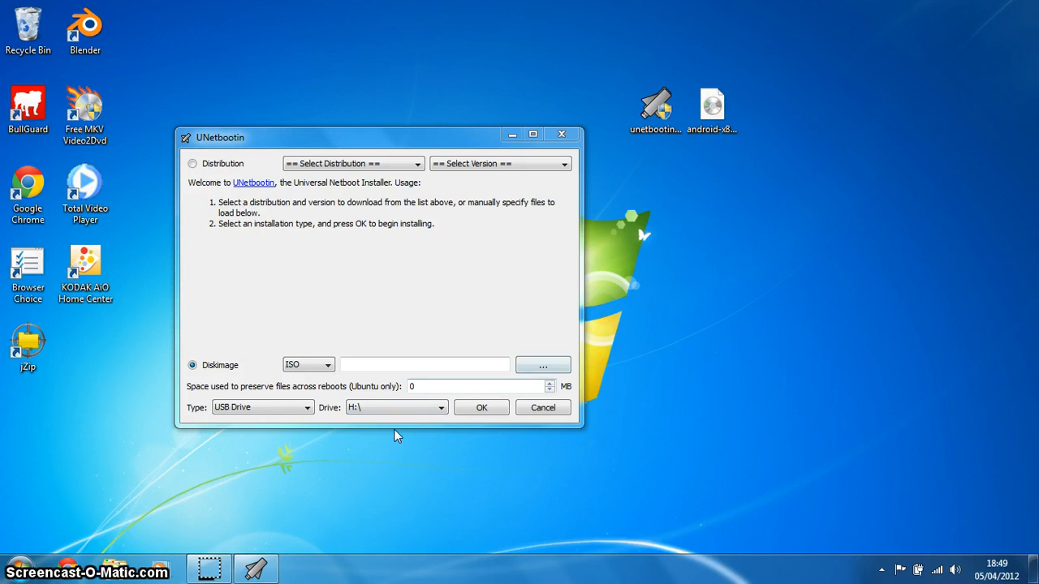
# - Load android-x86-4.0-RC1-tegav2 from the Desktop as the disk image and start writing to H:\
pyautogui.click(542, 364)
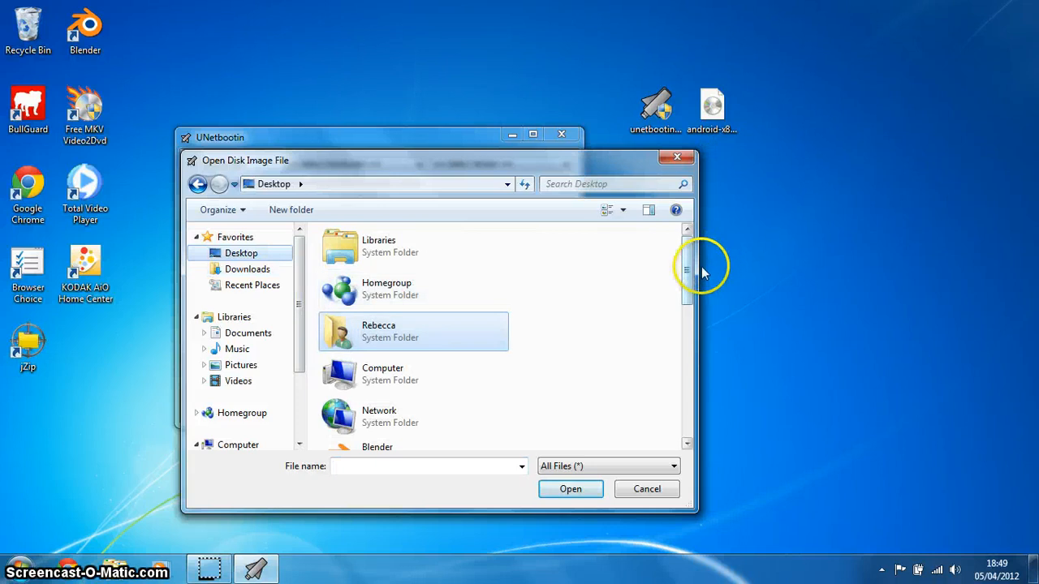
pyautogui.click(419, 377)
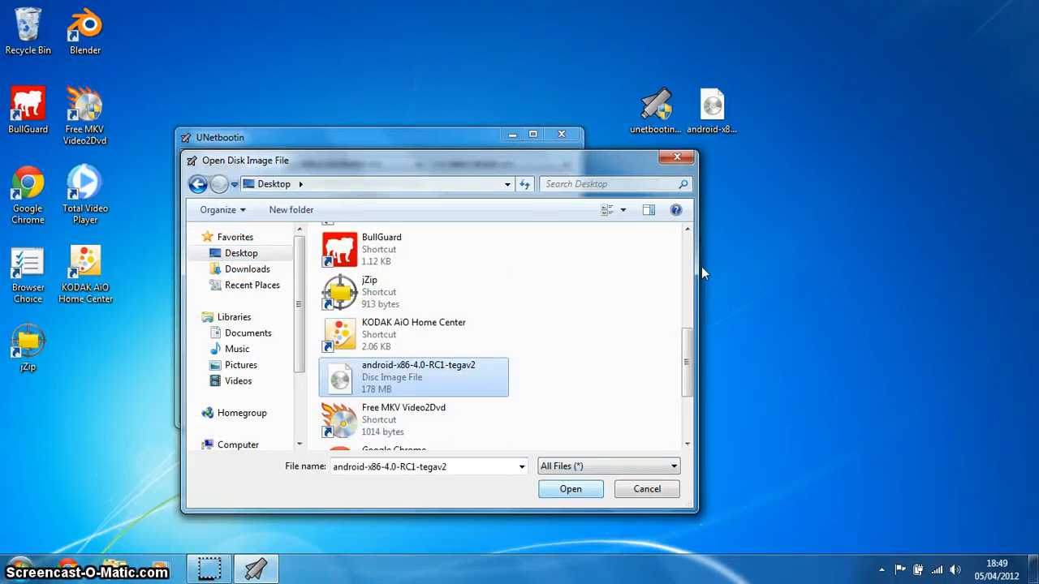
pyautogui.click(570, 489)
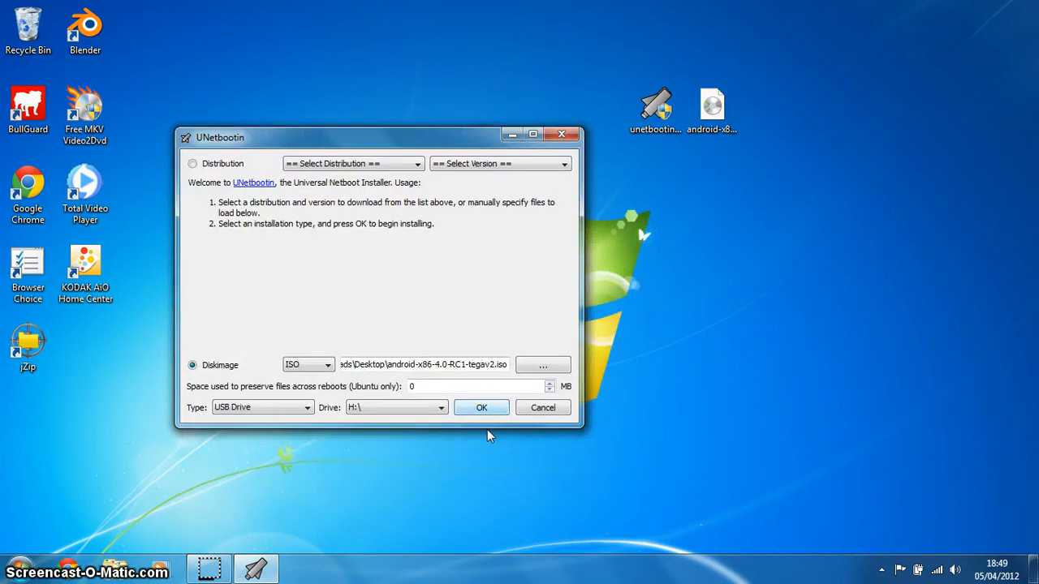
pyautogui.click(480, 408)
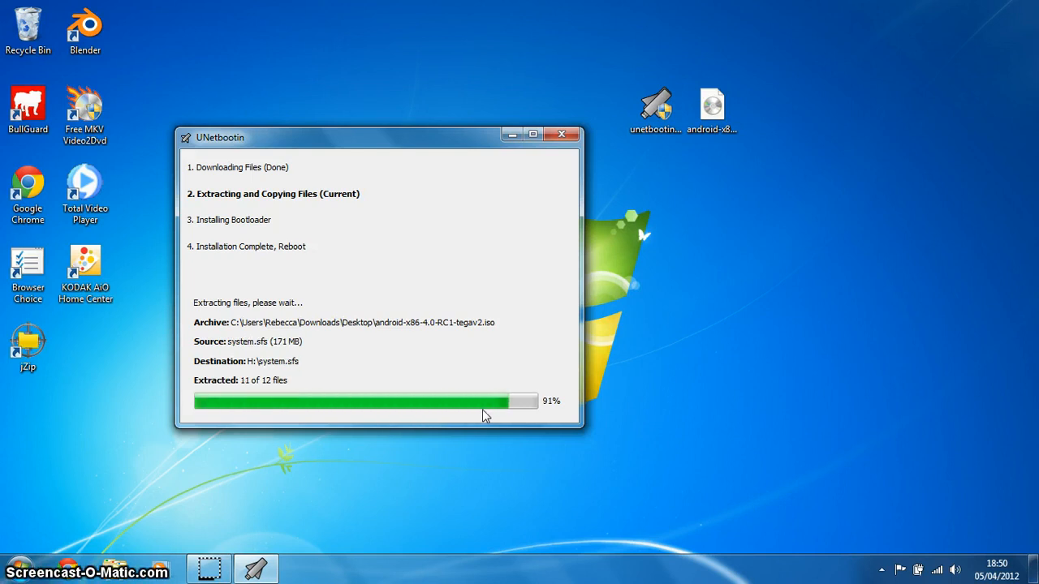
# - Move the extraction progress window around the desktop while files copy to H:\
pyautogui.moveTo(376, 137); pyautogui.dragTo(422, 114)
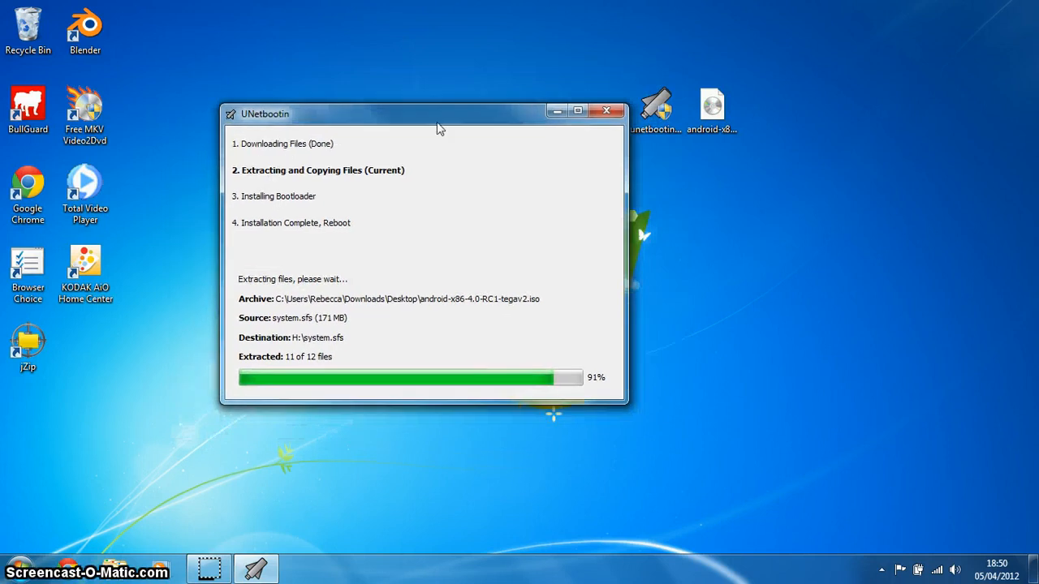
pyautogui.moveTo(439, 114); pyautogui.dragTo(364, 149)
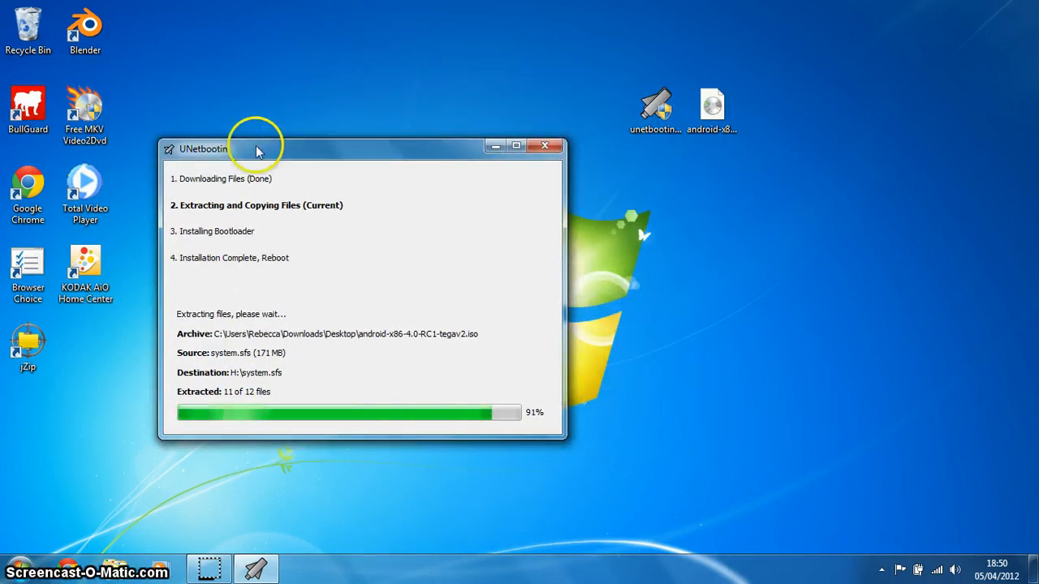
pyautogui.moveTo(334, 172)
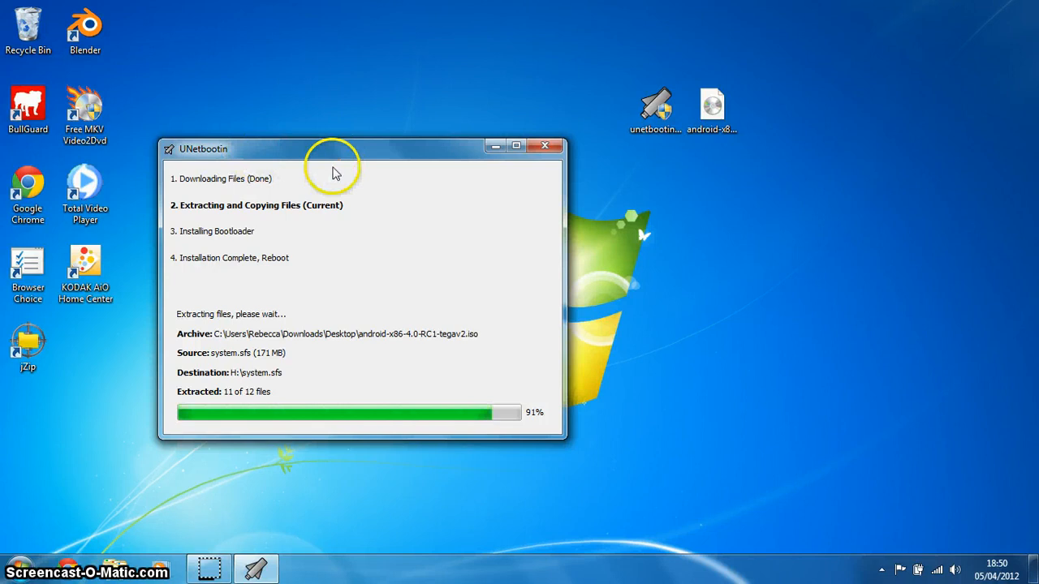
pyautogui.moveTo(332, 149); pyautogui.dragTo(344, 103)
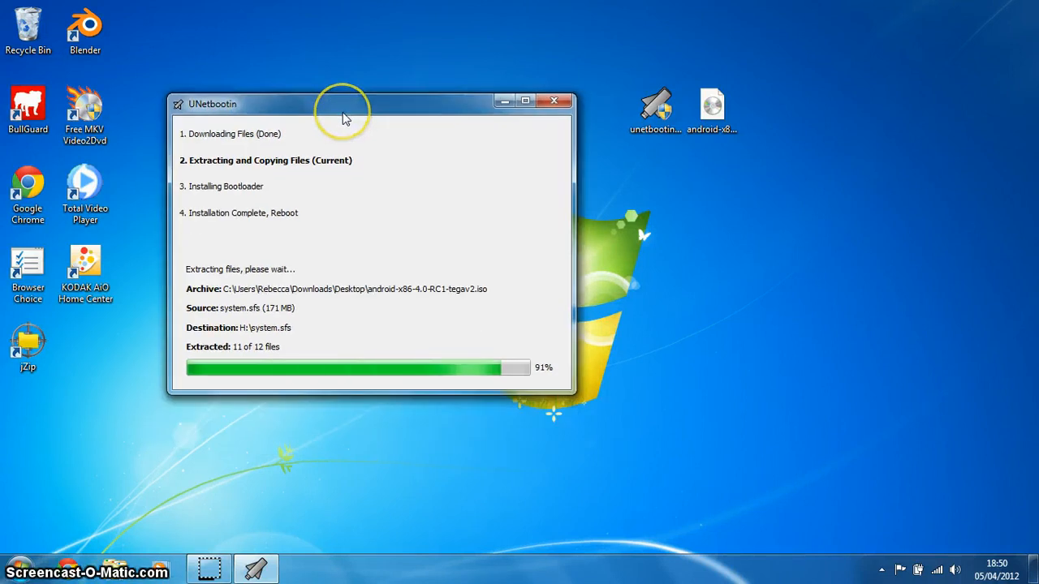
pyautogui.moveTo(474, 405)
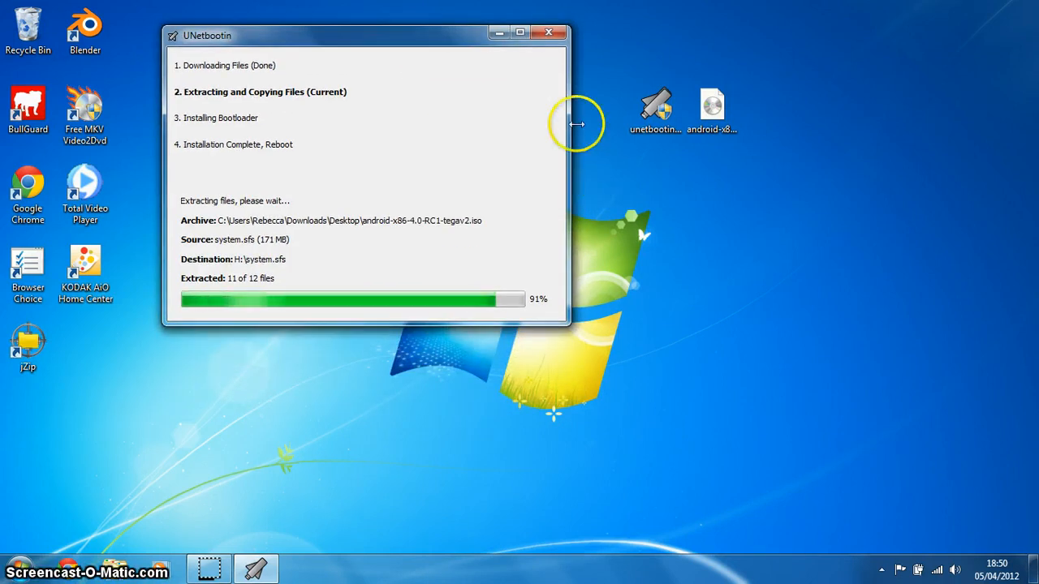
pyautogui.moveTo(766, 266)
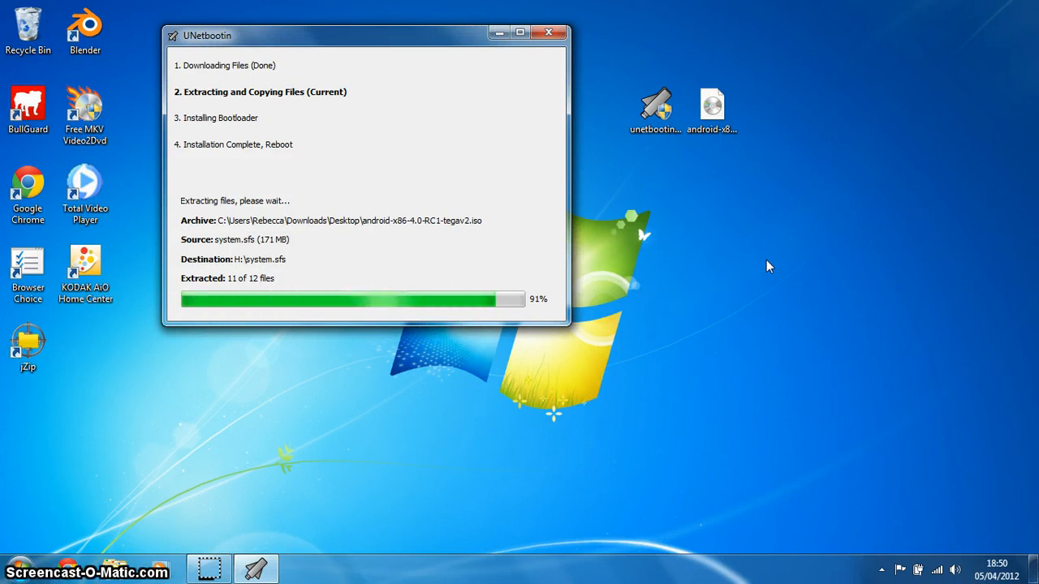
pyautogui.moveTo(737, 212)
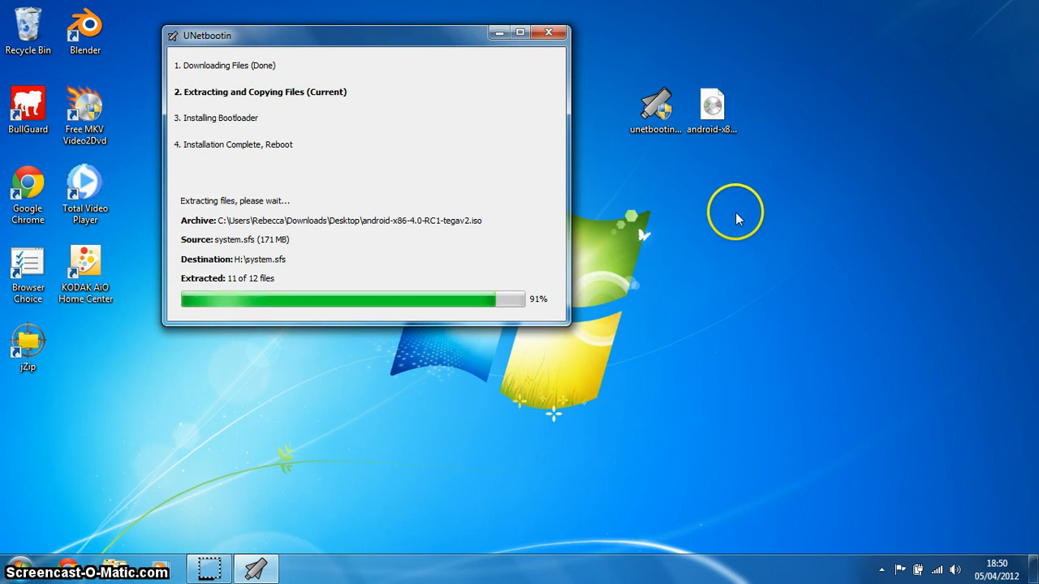
pyautogui.moveTo(685, 166)
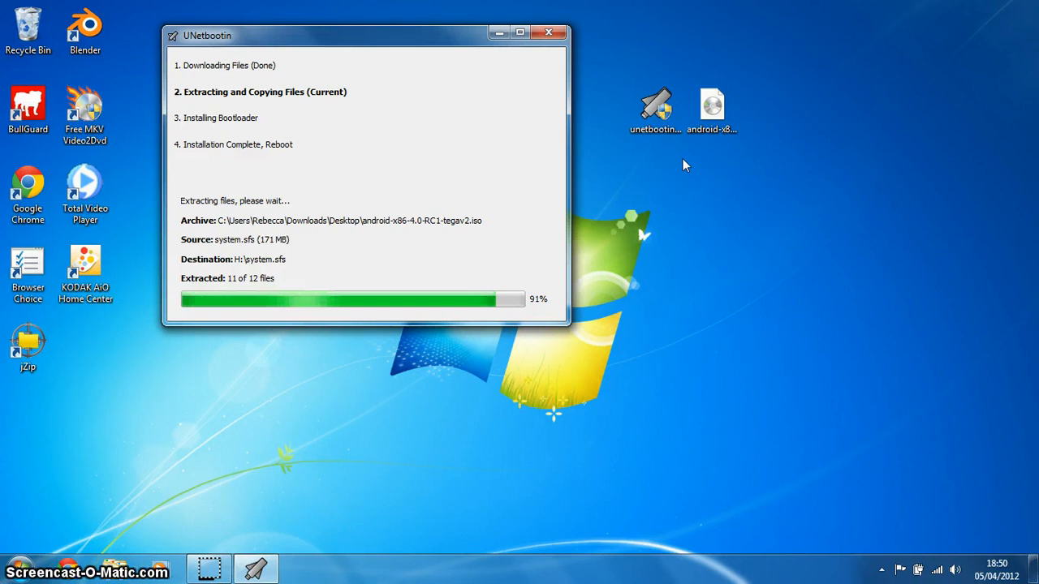
pyautogui.moveTo(590, 172)
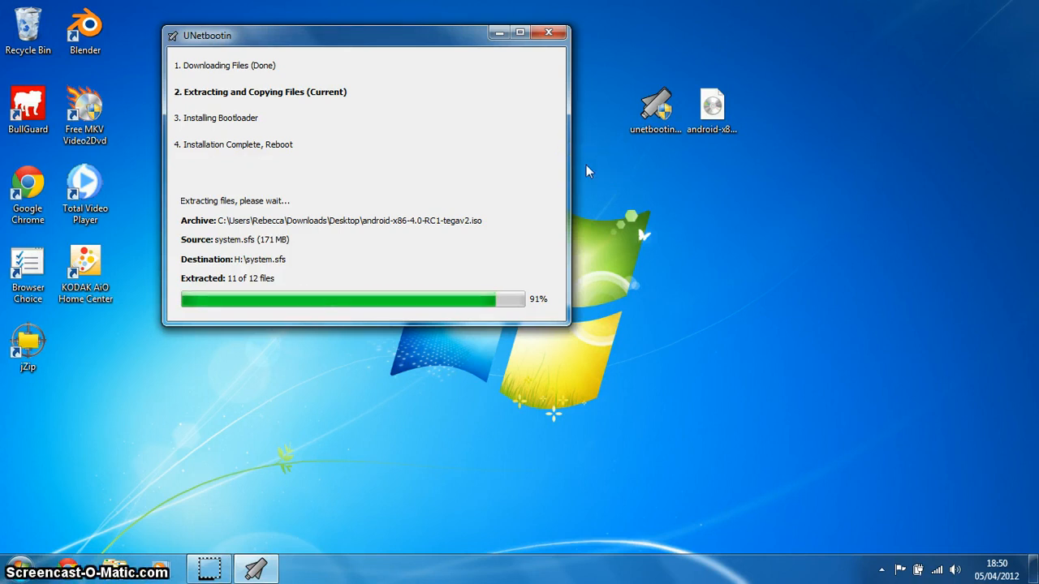
pyautogui.moveTo(477, 289)
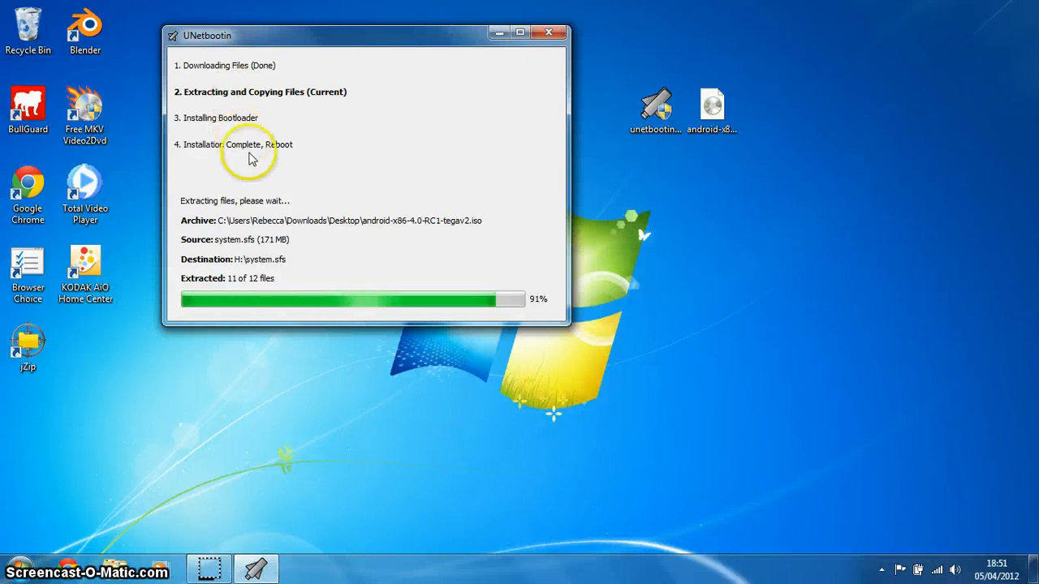
pyautogui.moveTo(475, 165)
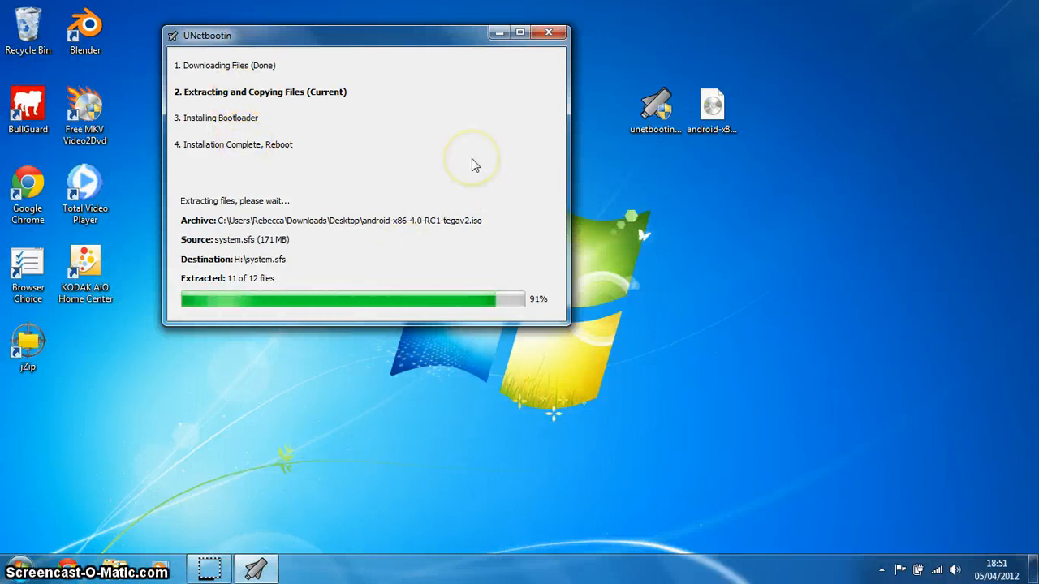
pyautogui.moveTo(474, 166)
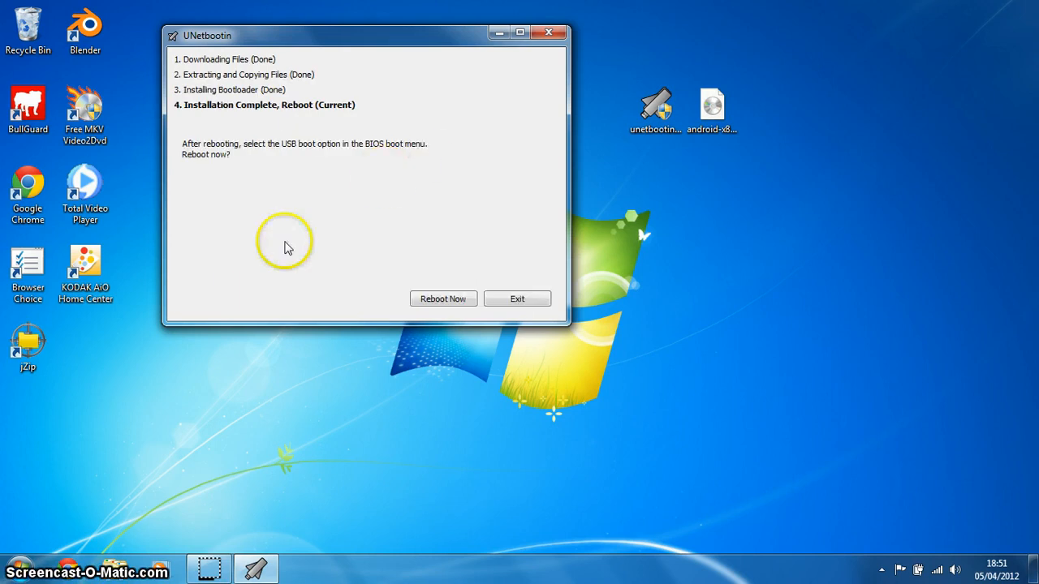
pyautogui.moveTo(335, 266)
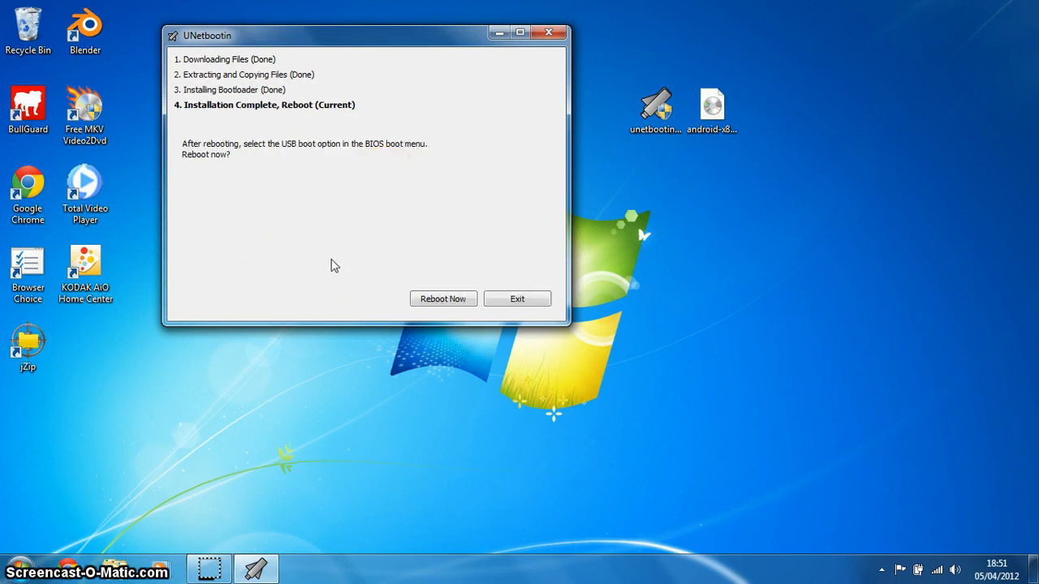
pyautogui.moveTo(441, 391)
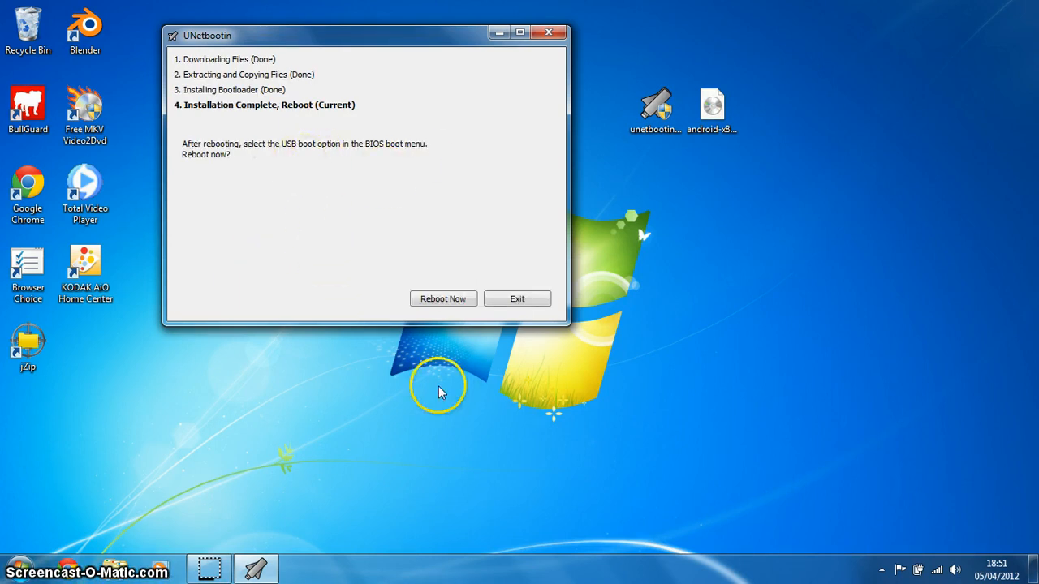
pyautogui.moveTo(451, 340)
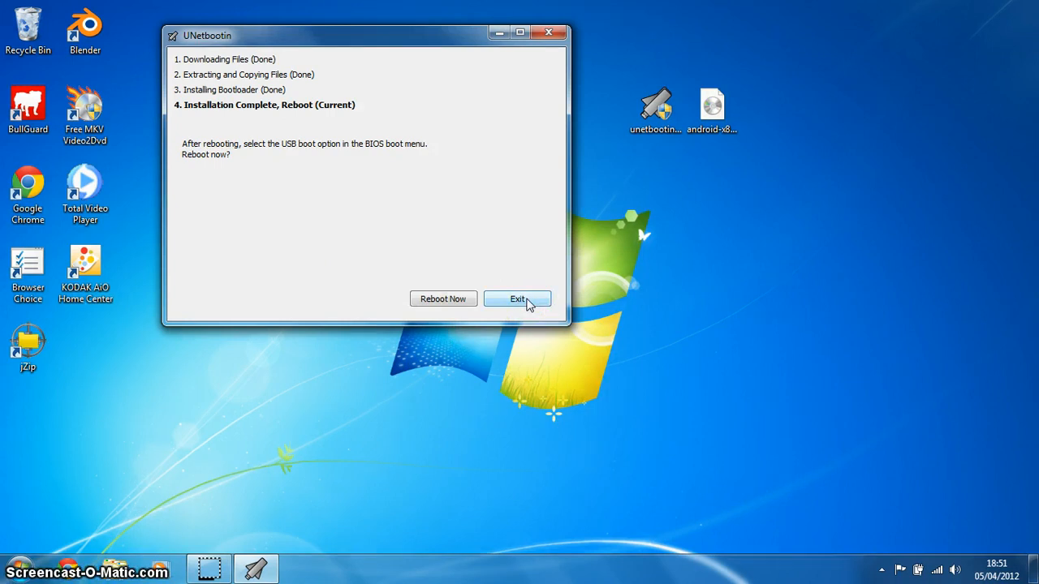
# - Exit the installer after Installation Complete without rebooting
pyautogui.click(516, 298)
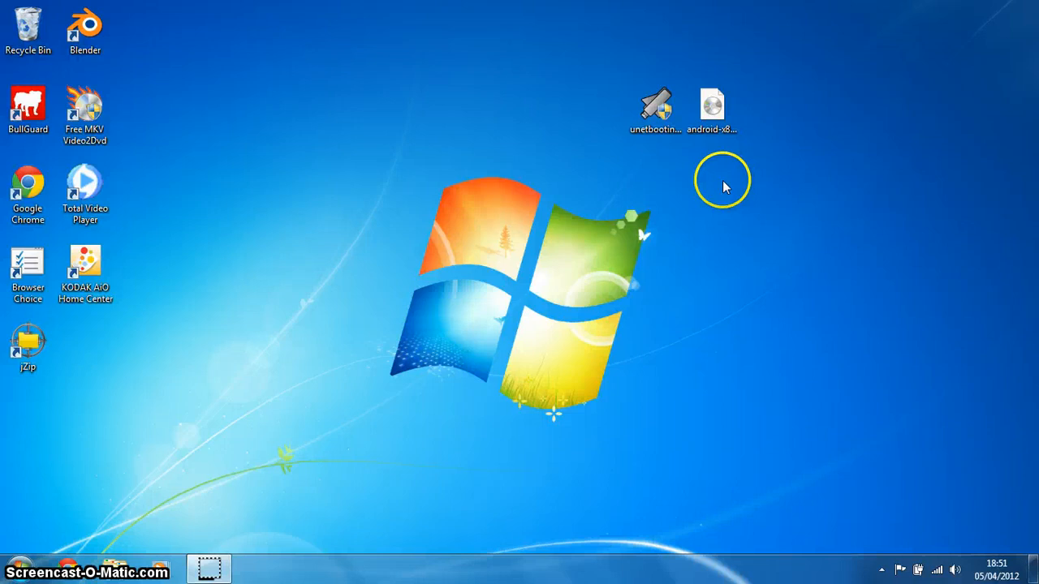
pyautogui.moveTo(796, 328)
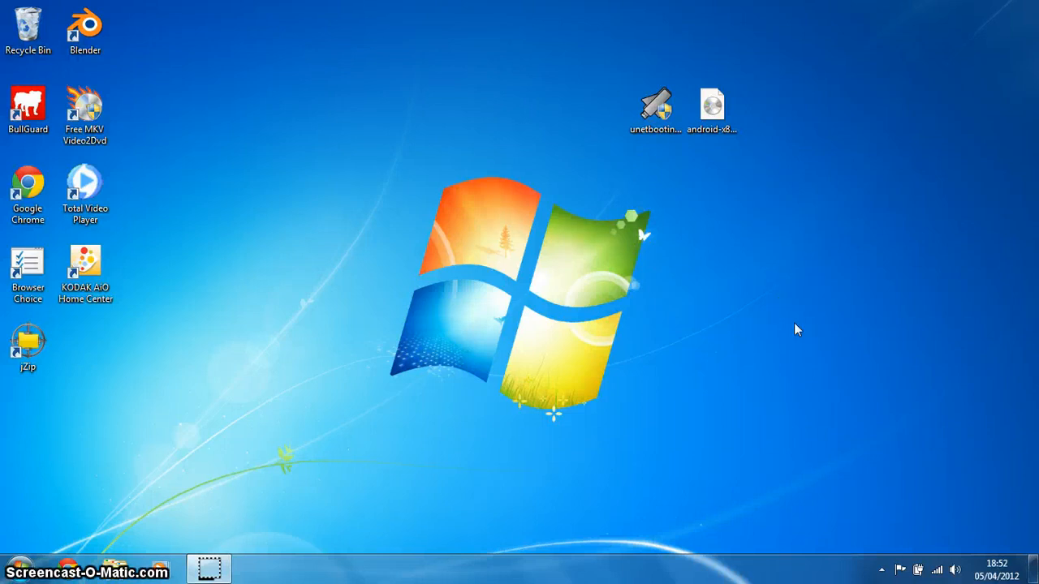
pyautogui.click(507, 402)
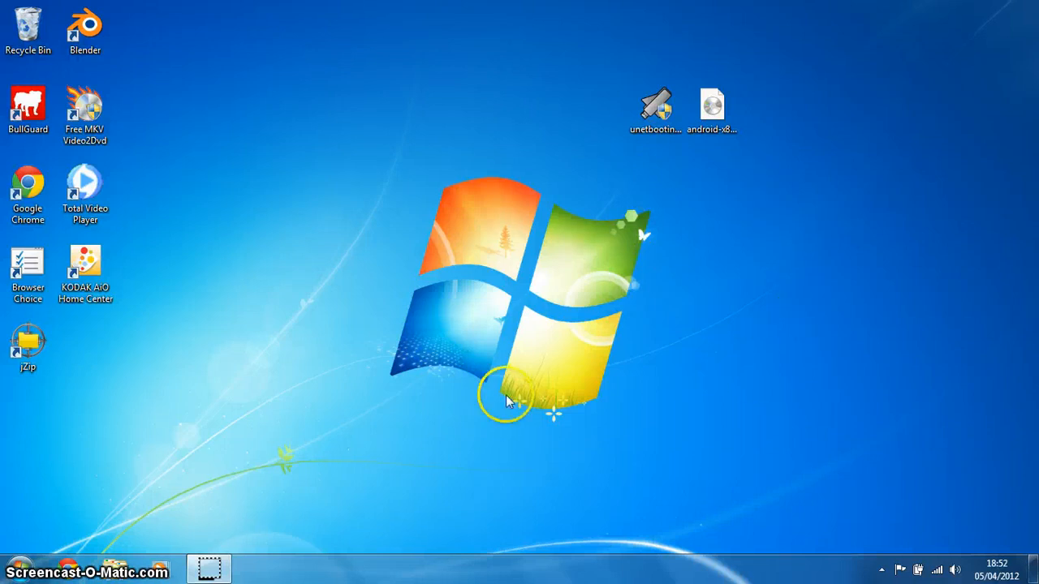